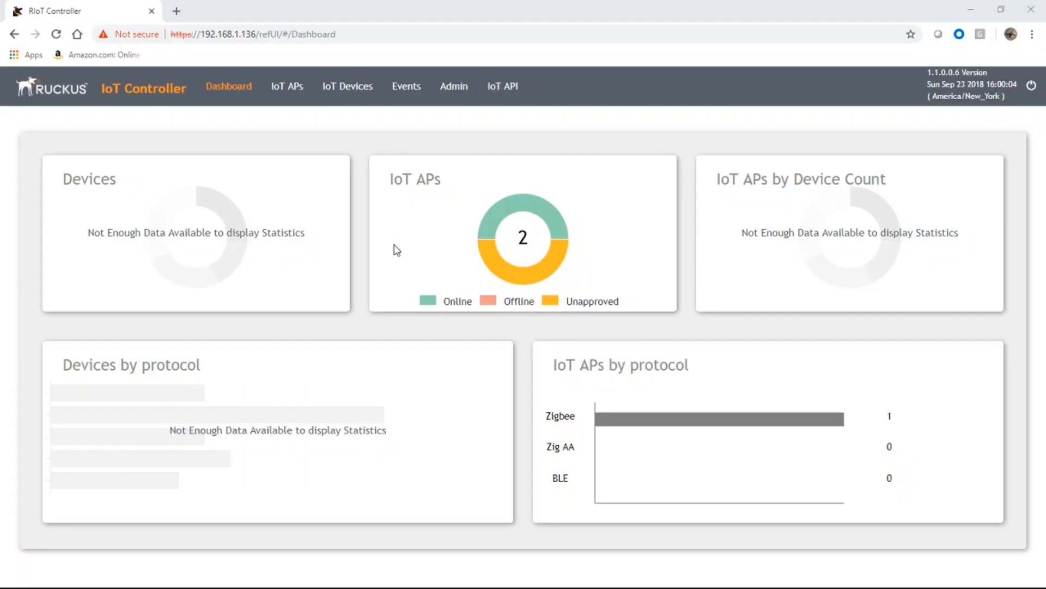
mouse_move(371, 157)
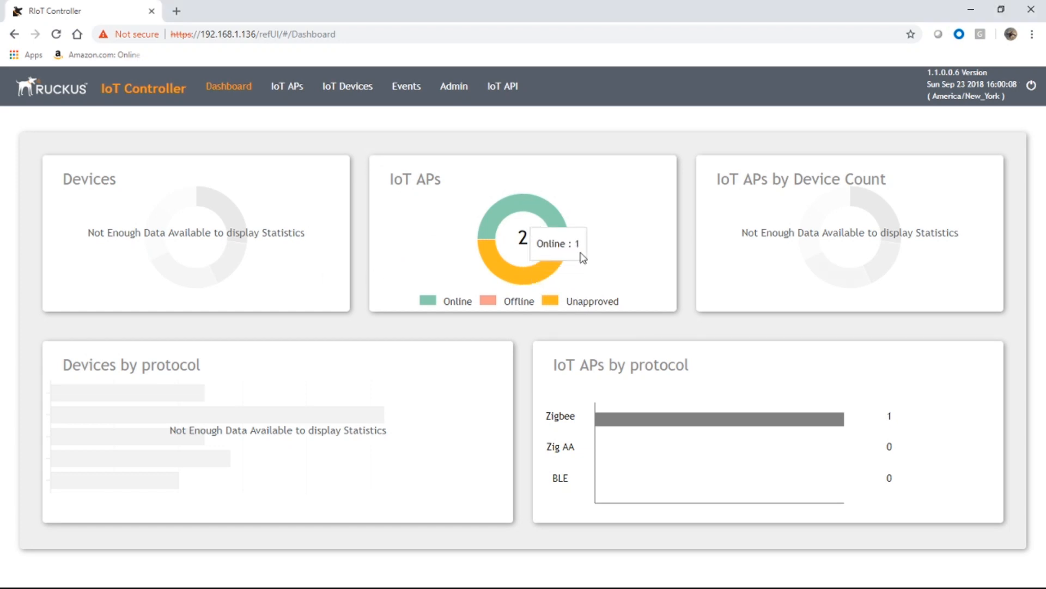
mouse_move(565, 287)
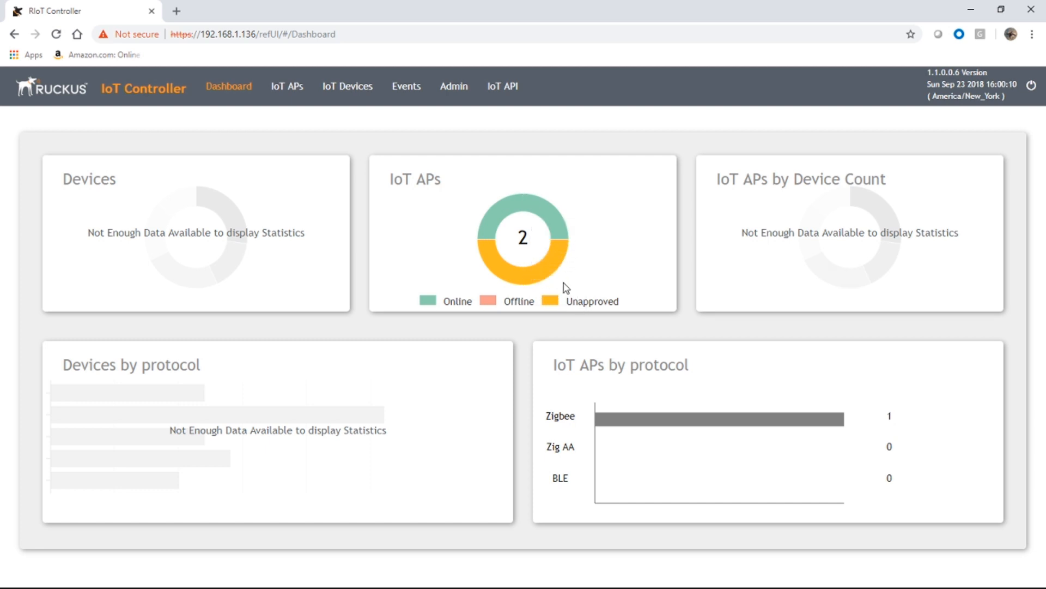
mouse_move(457, 235)
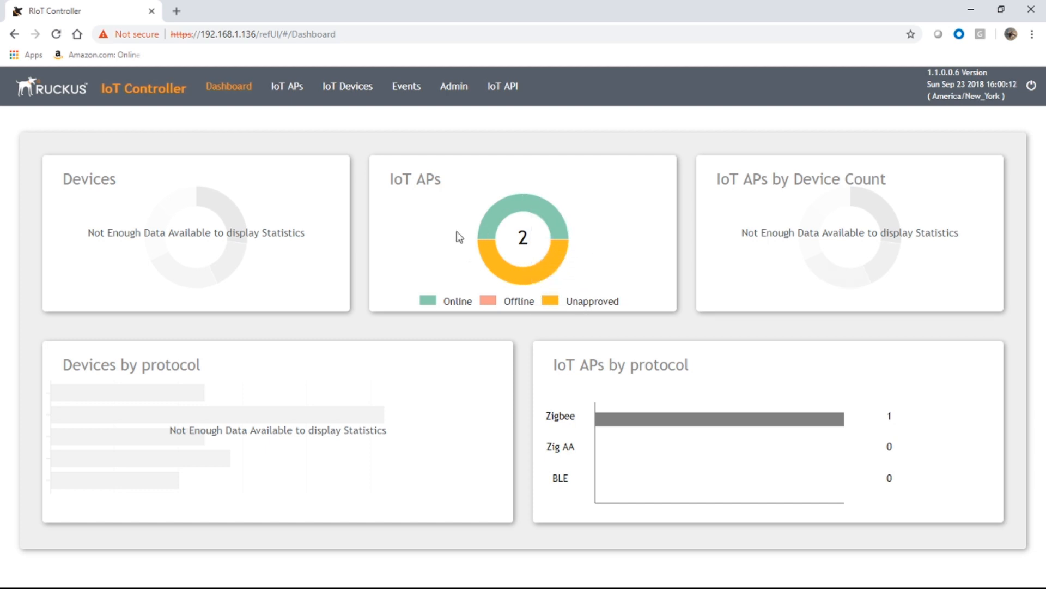
mouse_move(551, 243)
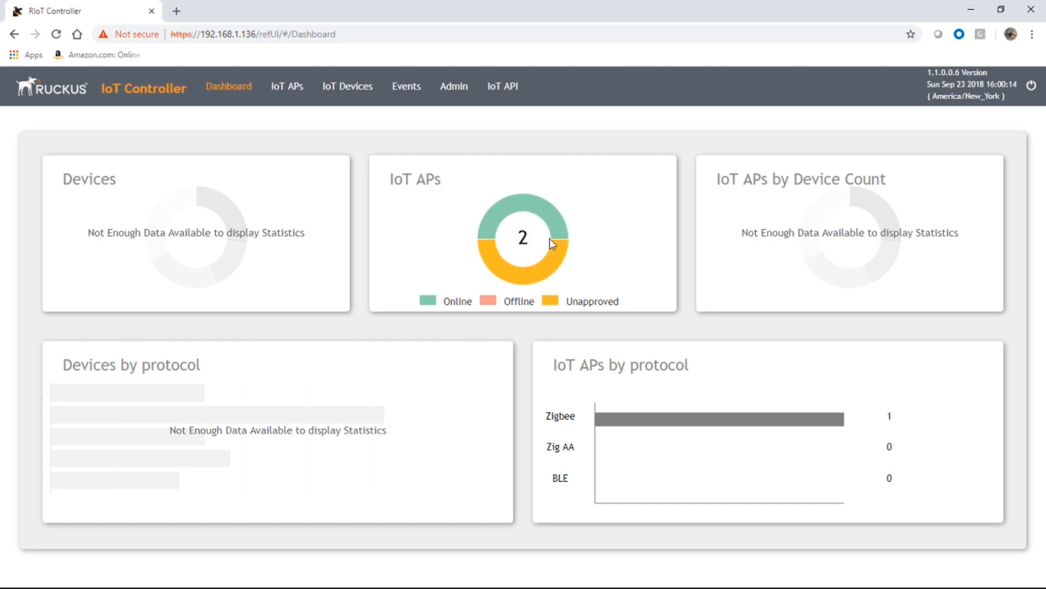
mouse_move(497, 252)
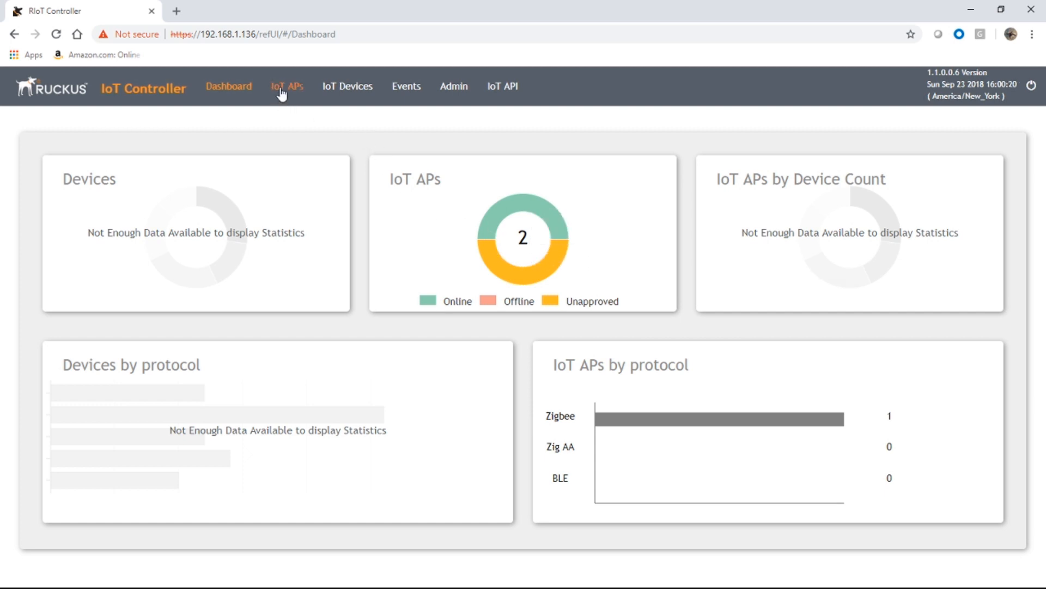
Show the IoT Access Points list with the online ZIGBEE AP and an unapproved AP.
left_click(287, 86)
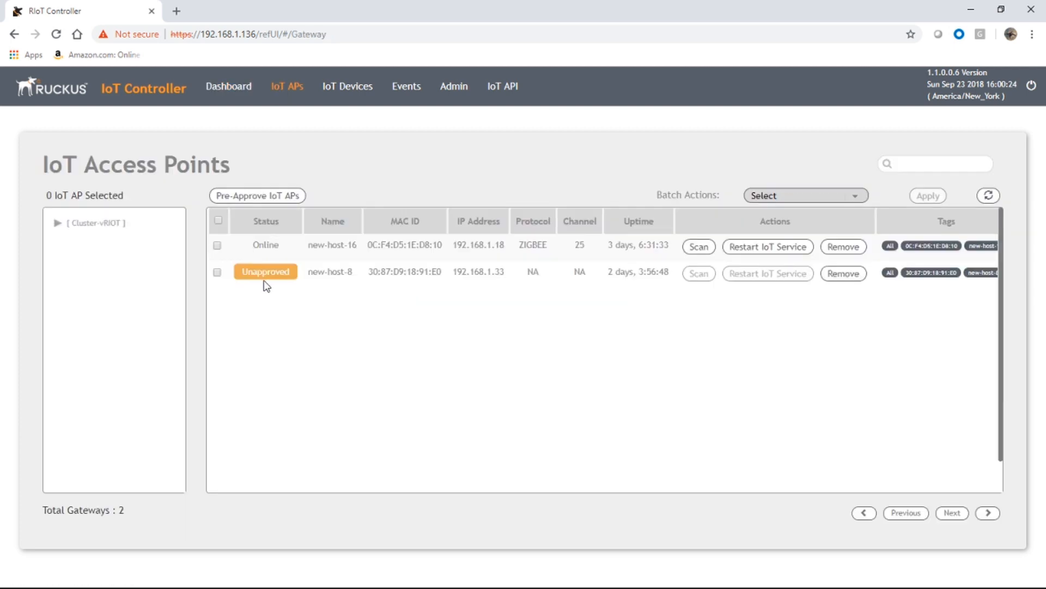
mouse_move(270, 245)
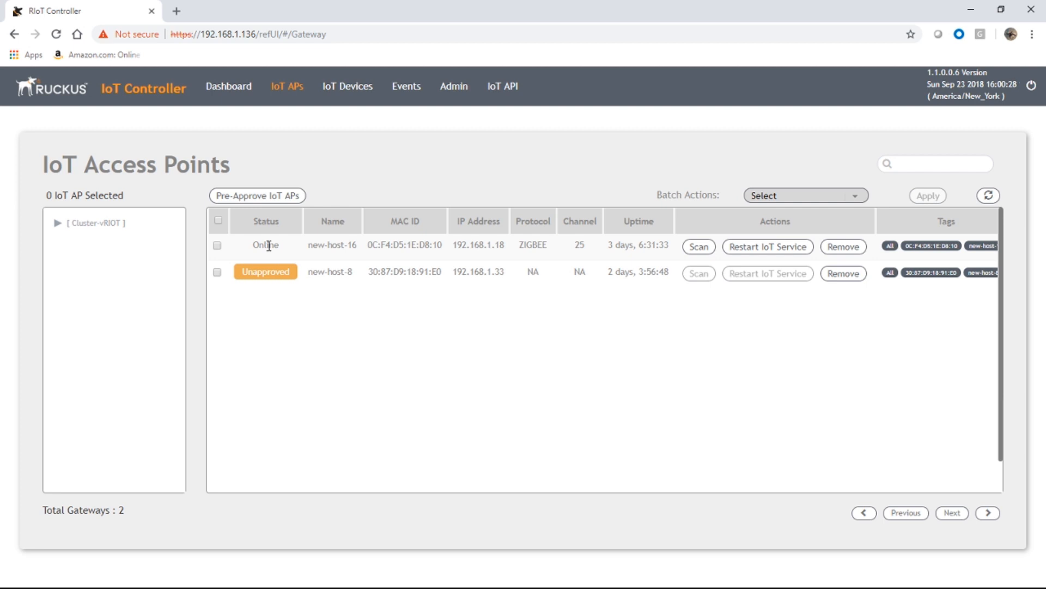
mouse_move(495, 242)
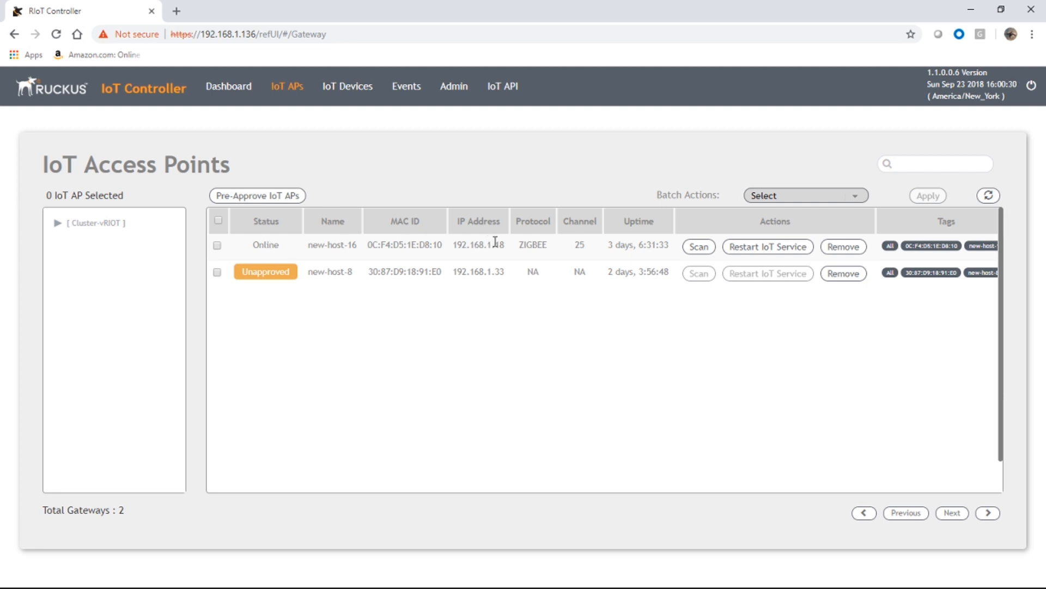
mouse_move(535, 244)
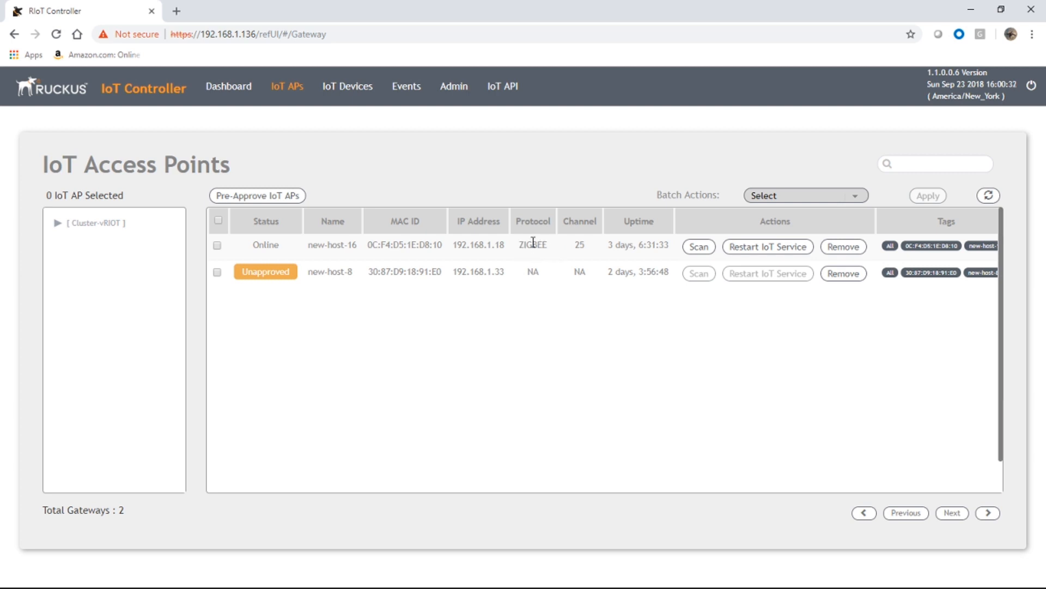
mouse_move(582, 259)
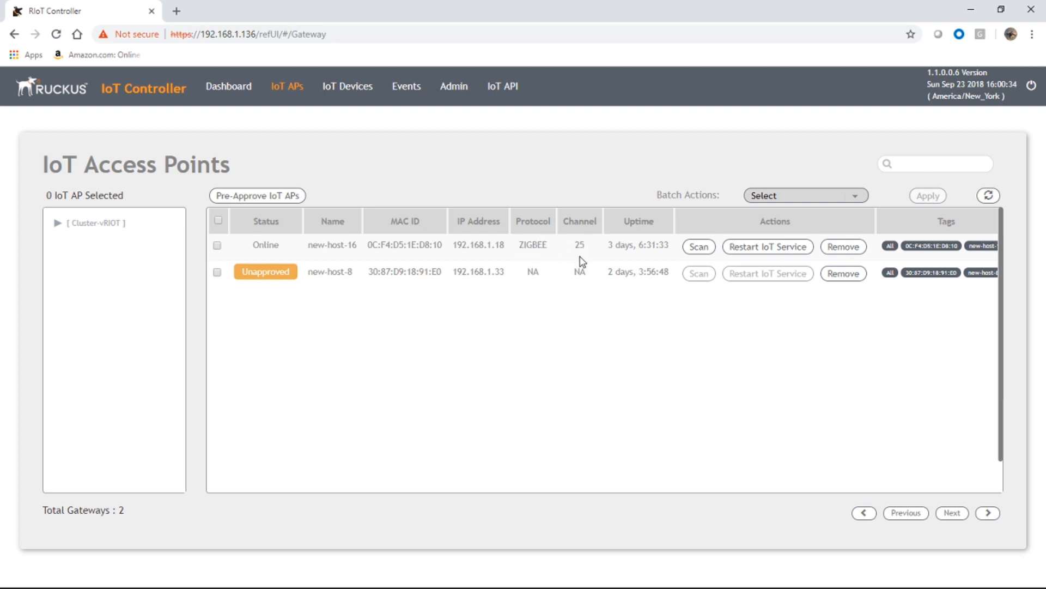
mouse_move(552, 255)
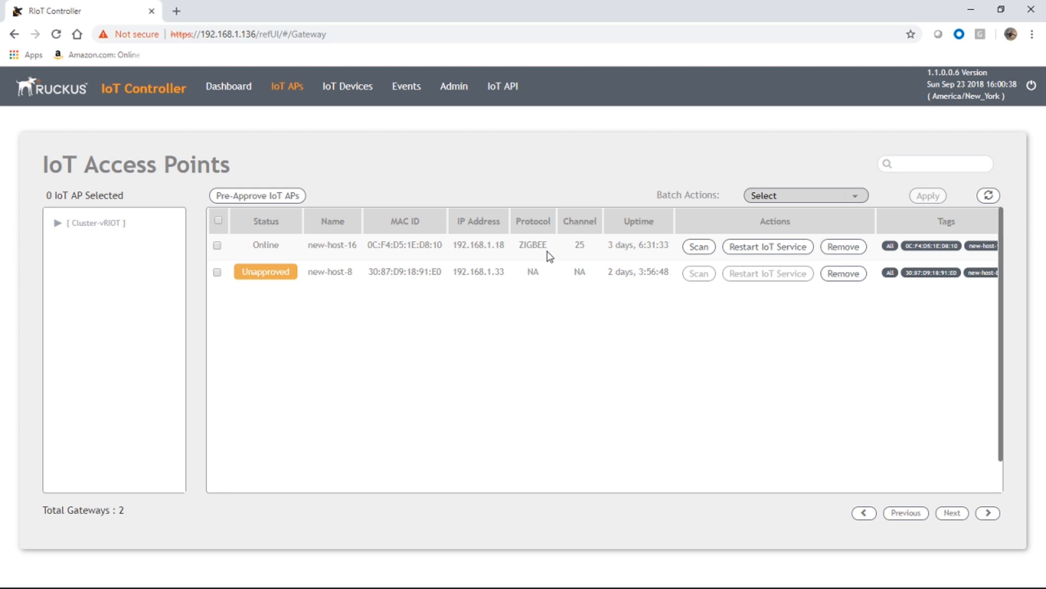
mouse_move(532, 241)
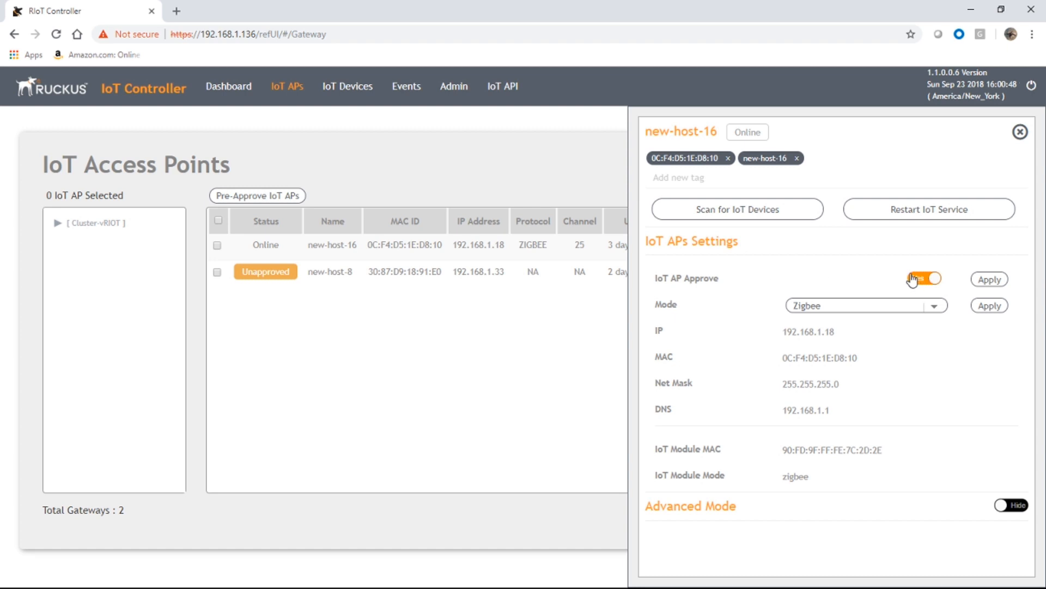
Set new-host-16's mode to BLE, apply it and restart its IoT service.
left_click(926, 279)
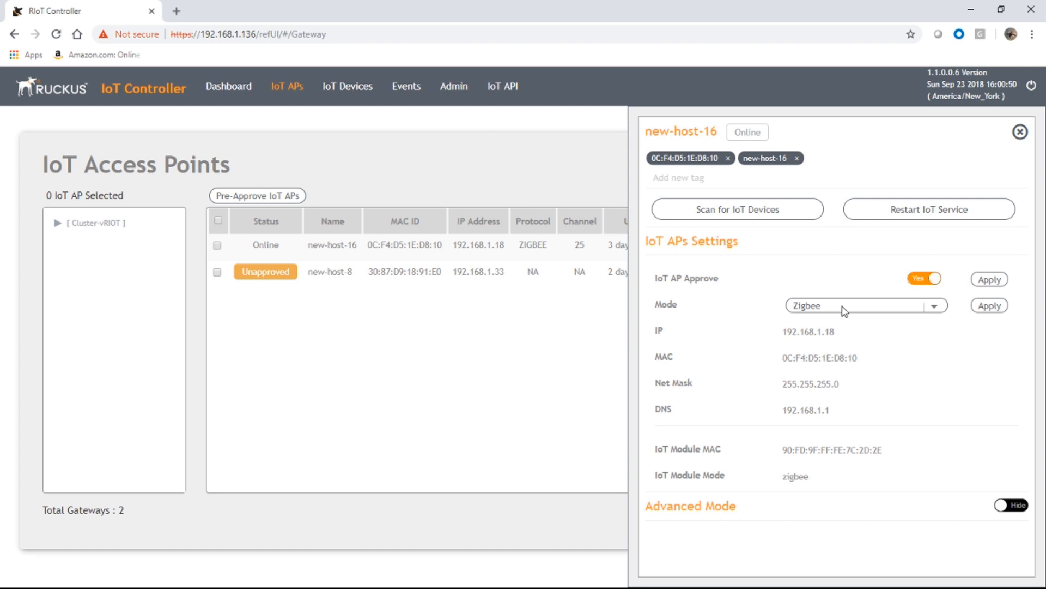
left_click(866, 305)
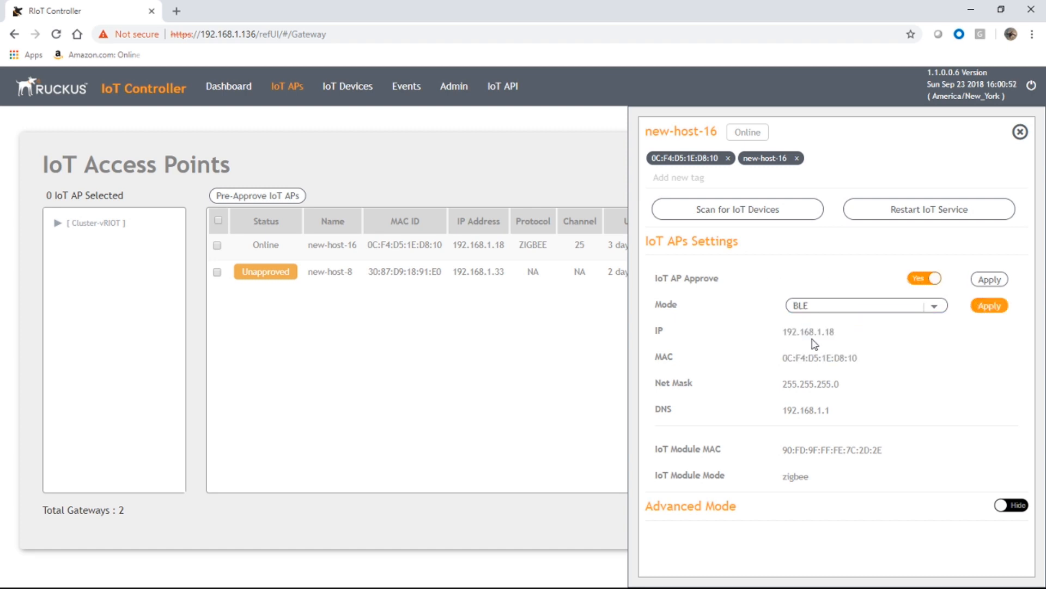
left_click(987, 305)
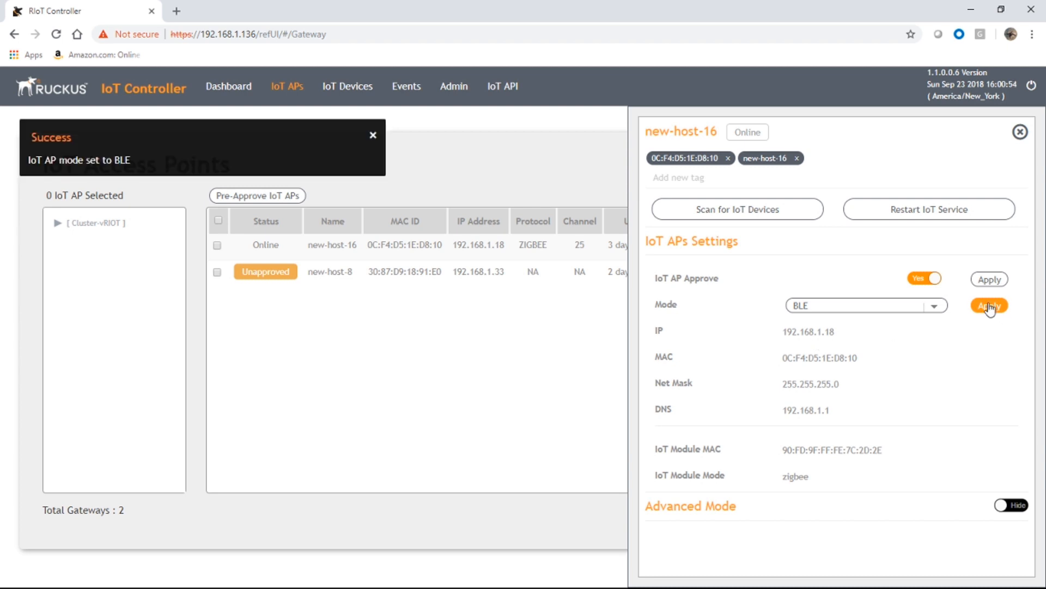
mouse_move(470, 170)
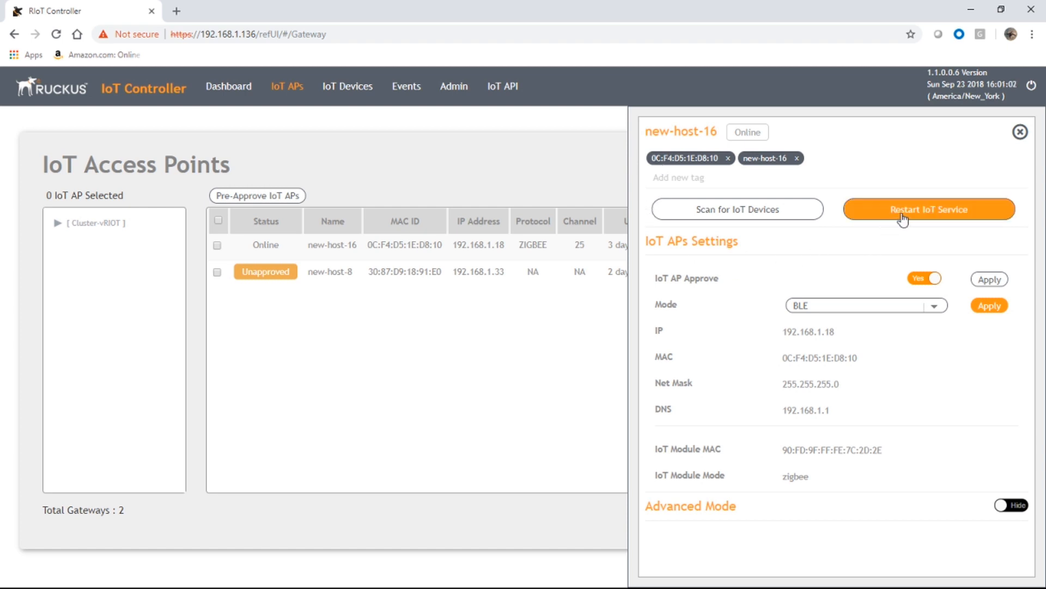
left_click(929, 209)
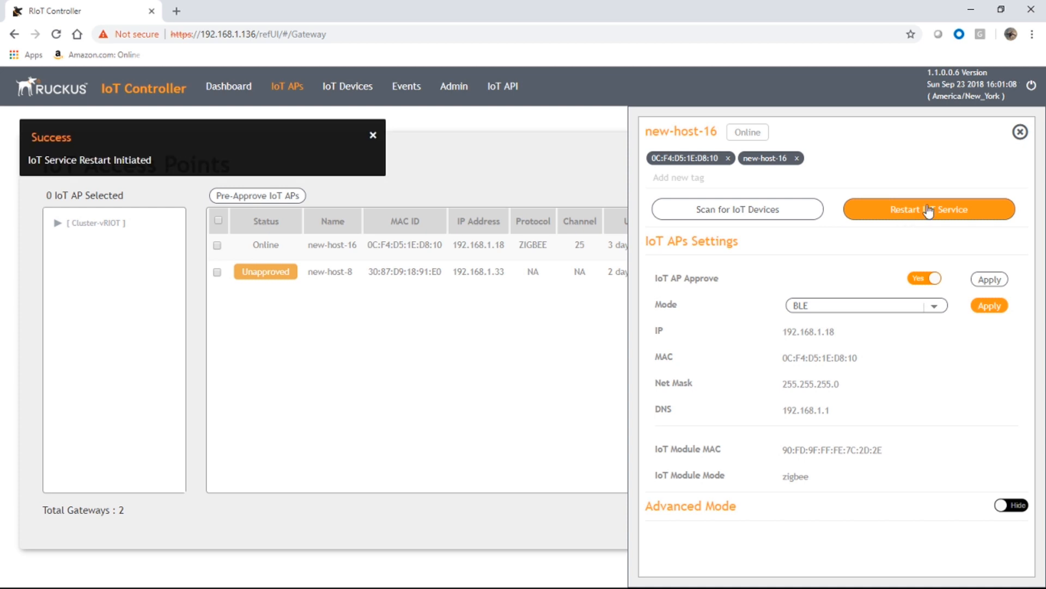
Leave the AP details and refresh the list until new-host-16 shows protocol BLE.
left_click(1020, 132)
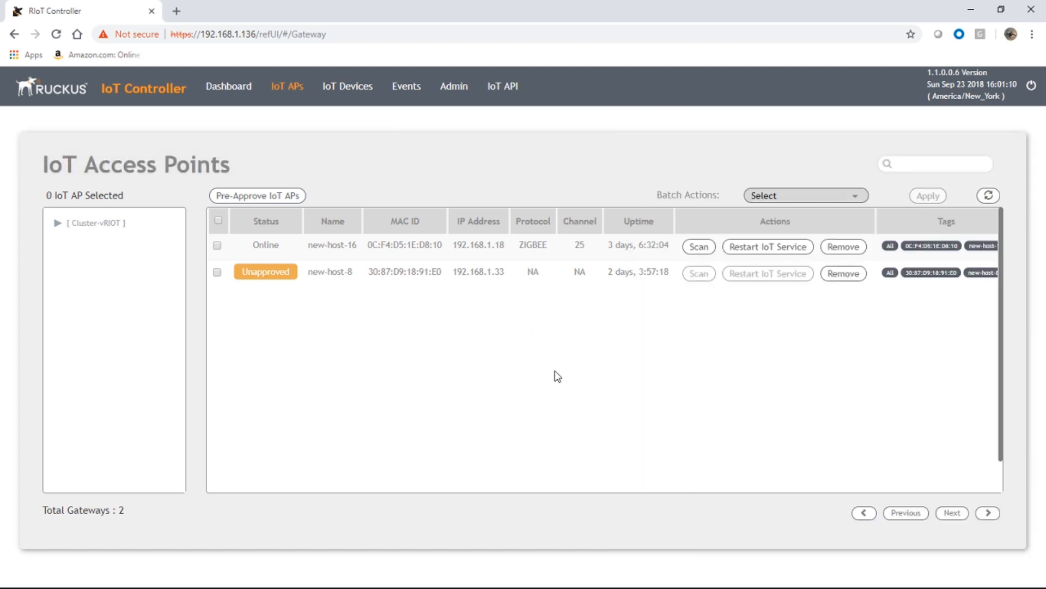
left_click(988, 195)
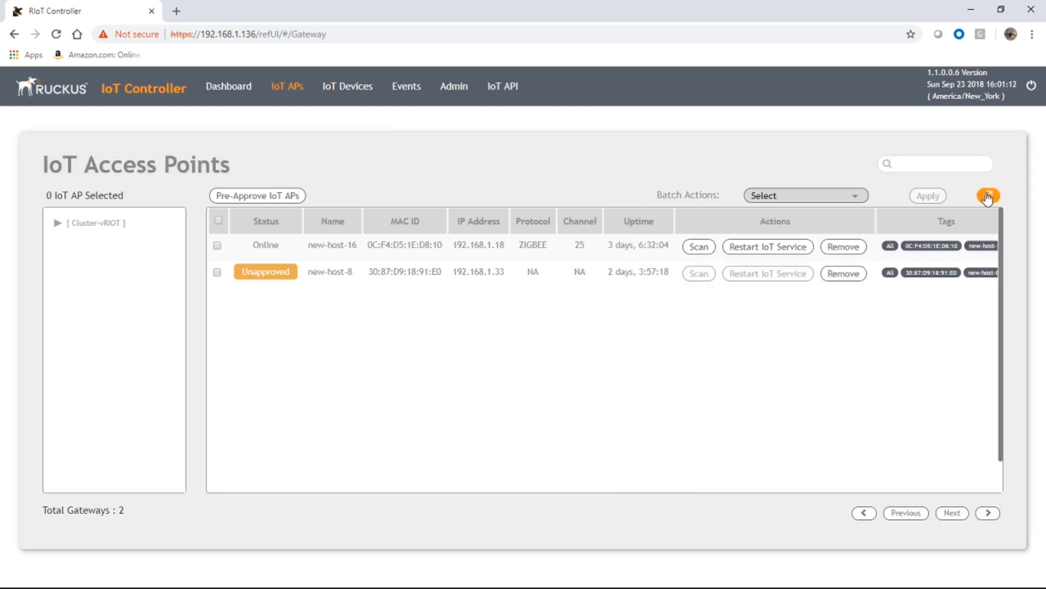
left_click(987, 195)
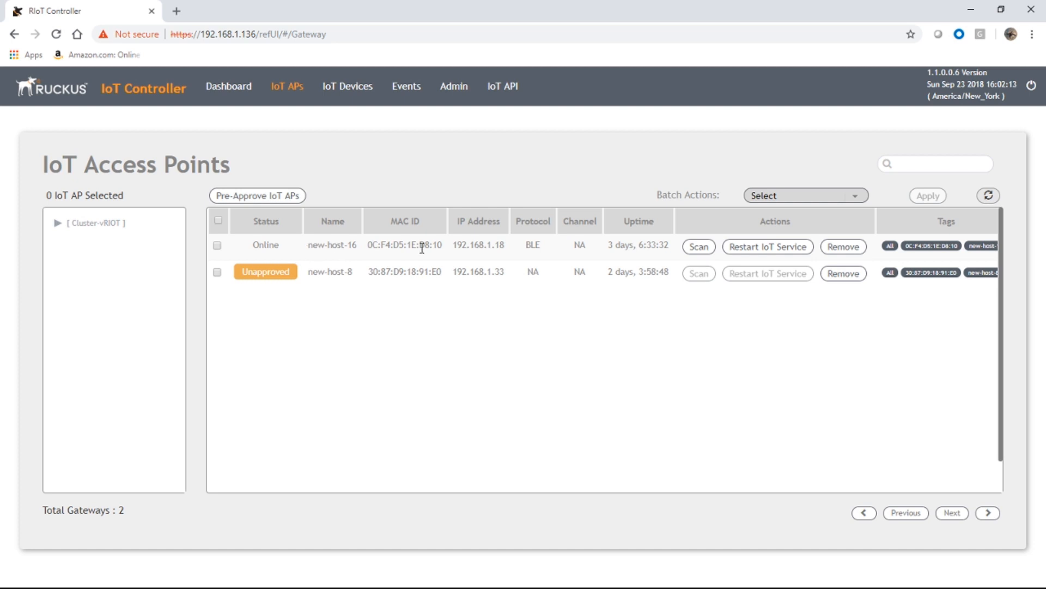
mouse_move(541, 268)
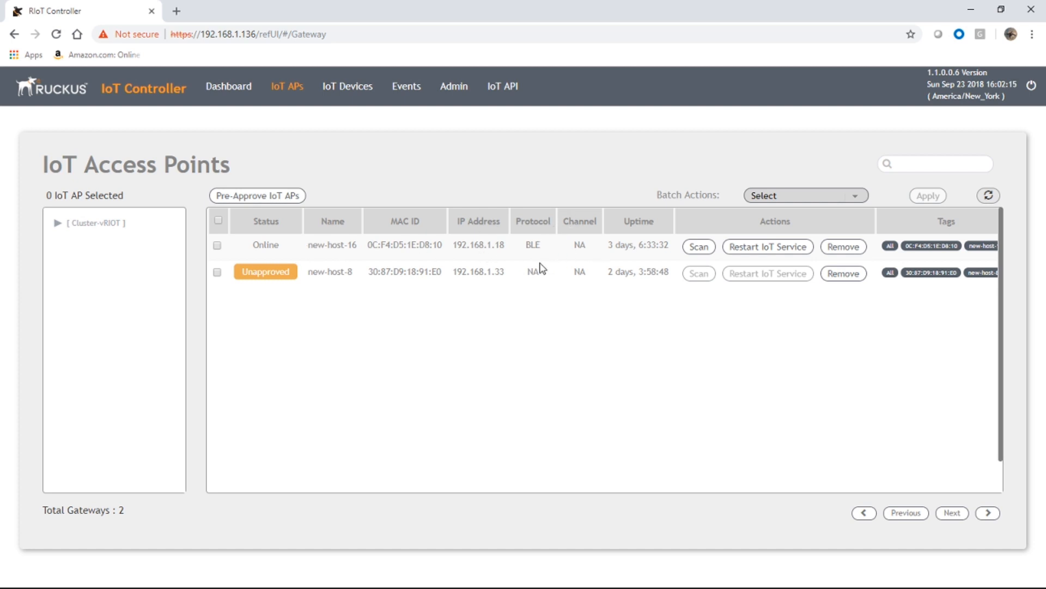
mouse_move(607, 222)
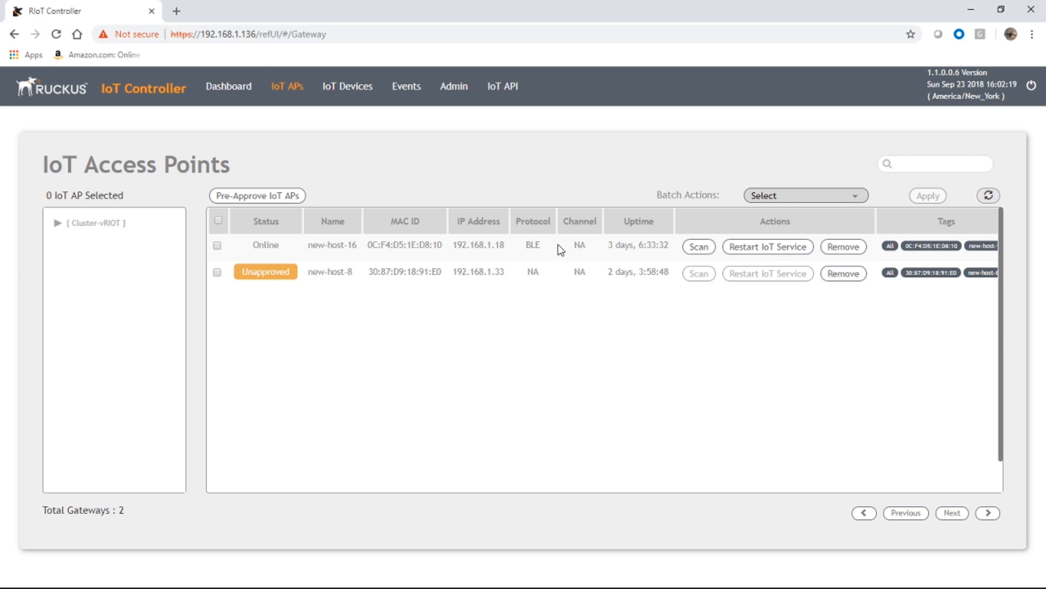
mouse_move(301, 251)
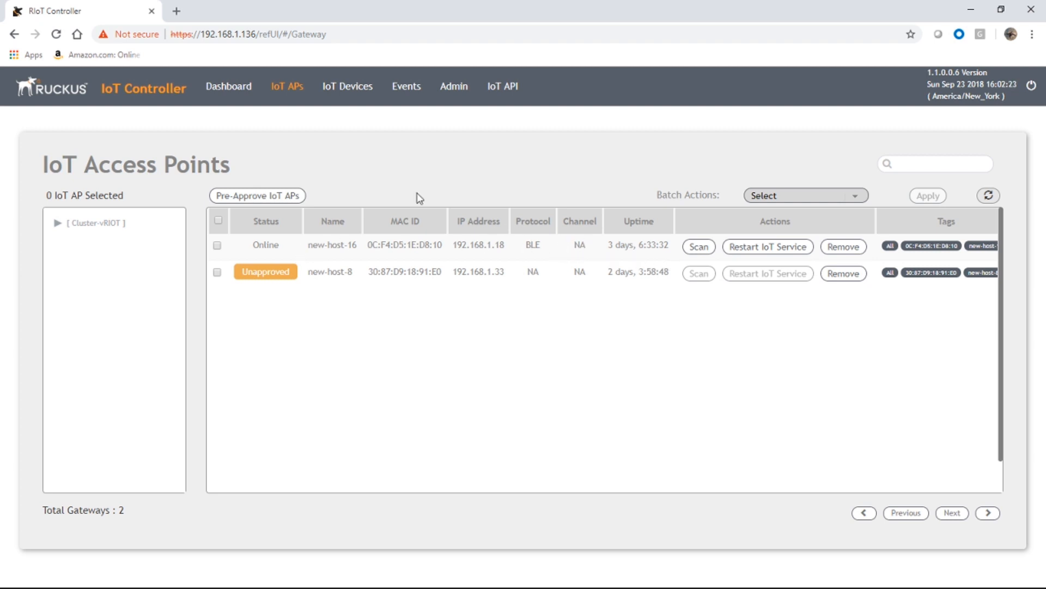
Show the IoT Devices page, which lists no devices yet.
left_click(346, 86)
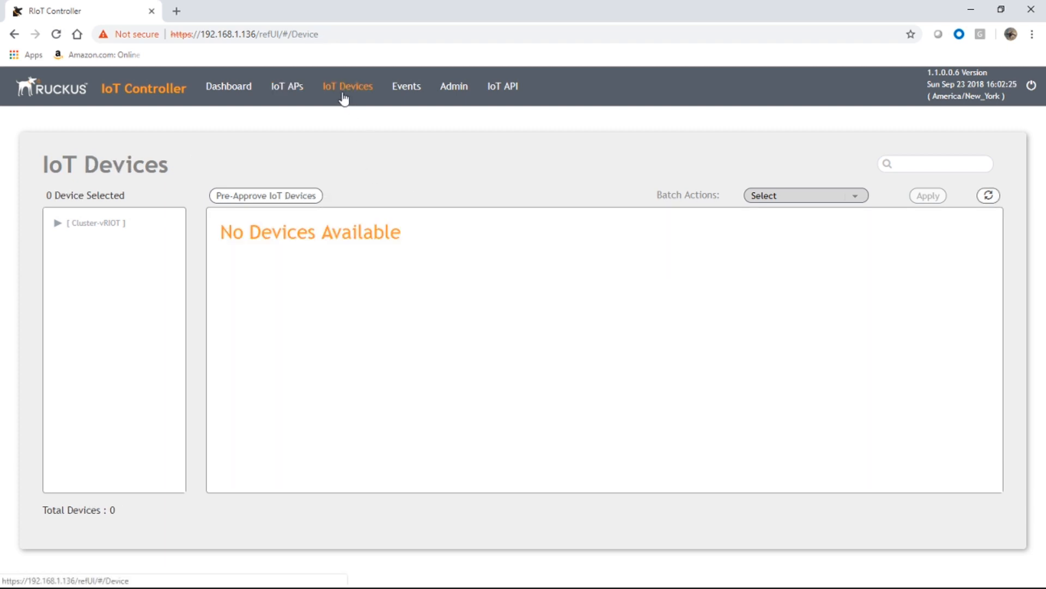
mouse_move(589, 371)
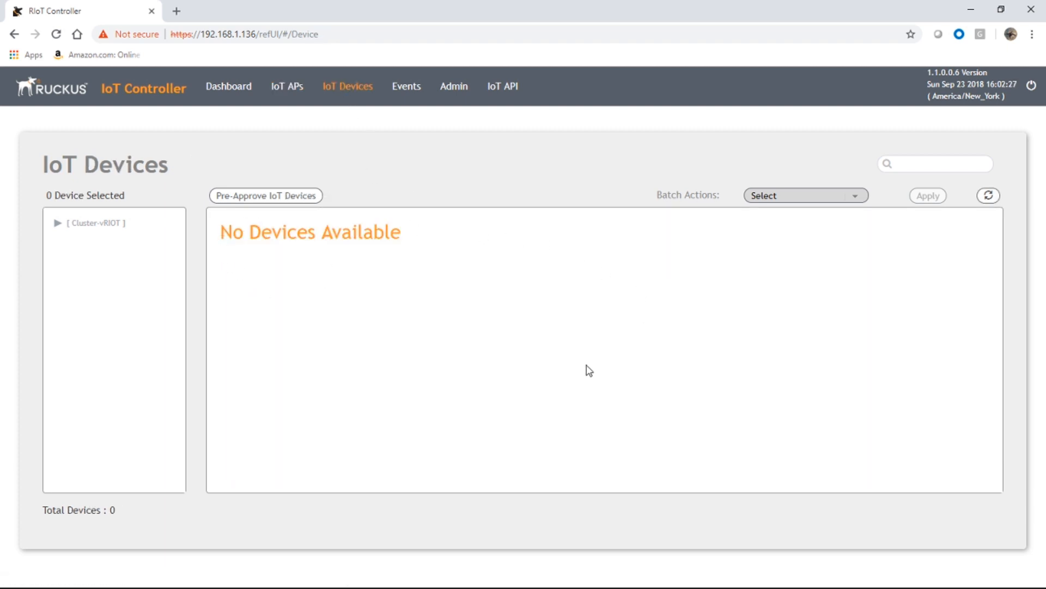
mouse_move(240, 260)
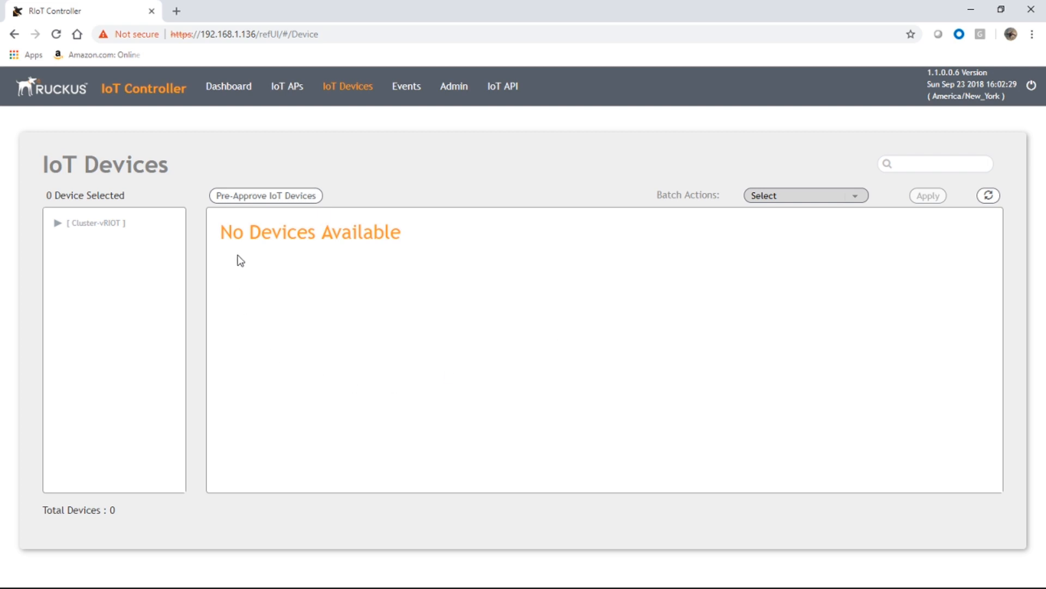
mouse_move(525, 319)
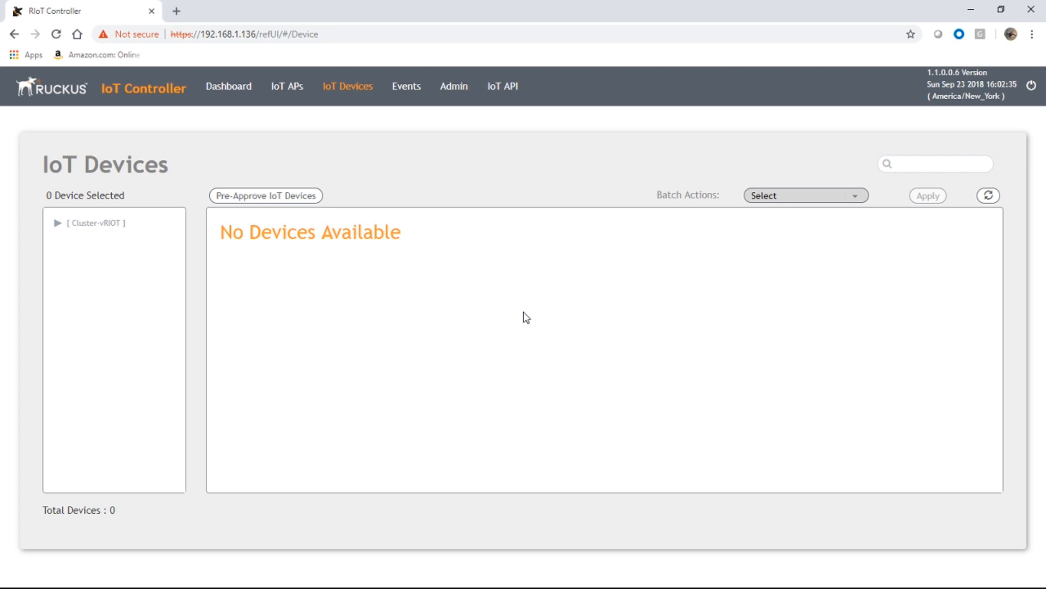
mouse_move(453, 270)
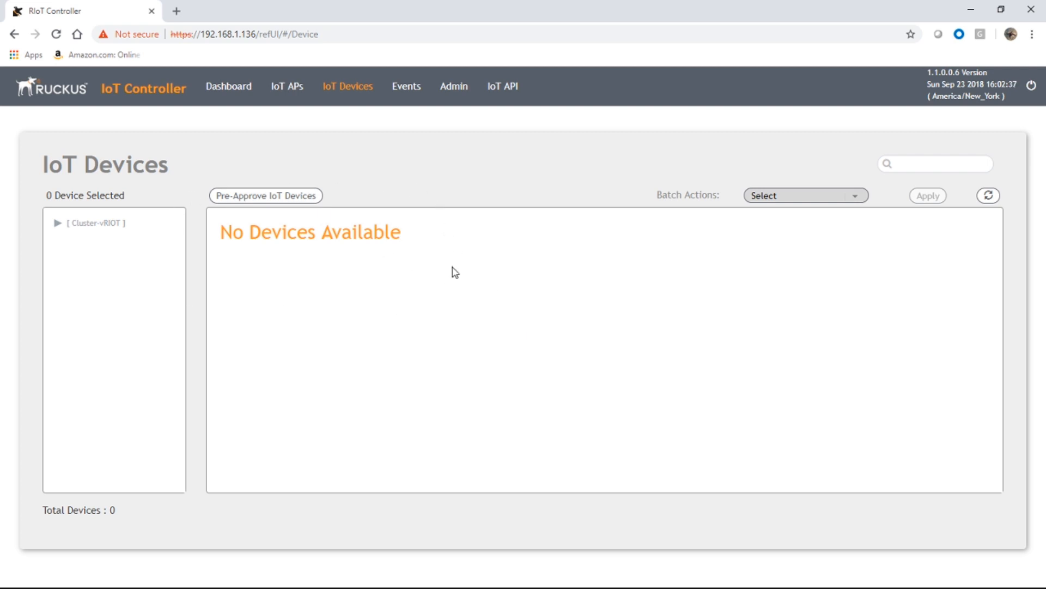
mouse_move(318, 328)
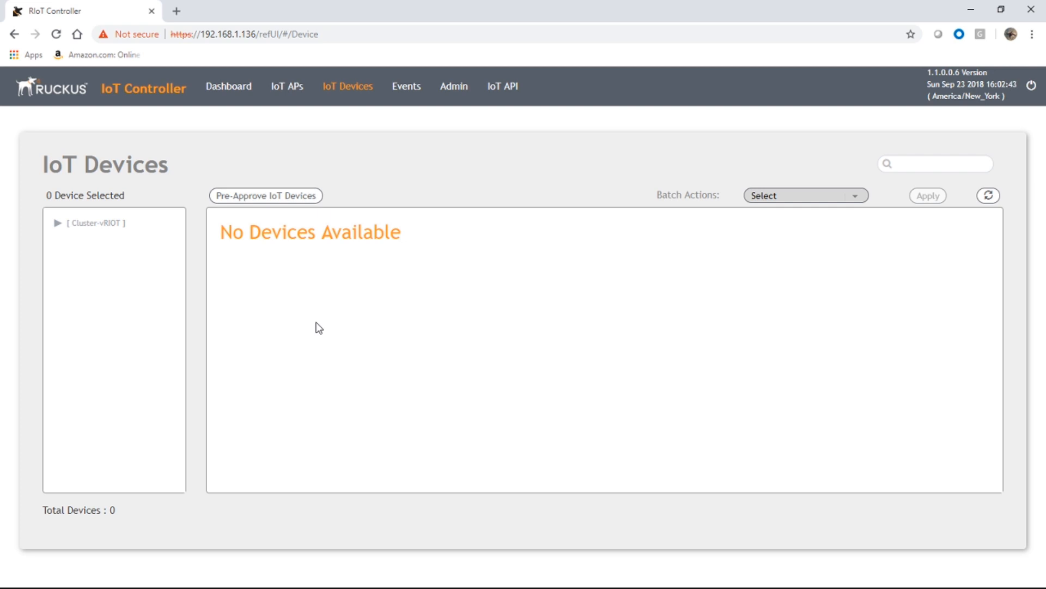
mouse_move(457, 318)
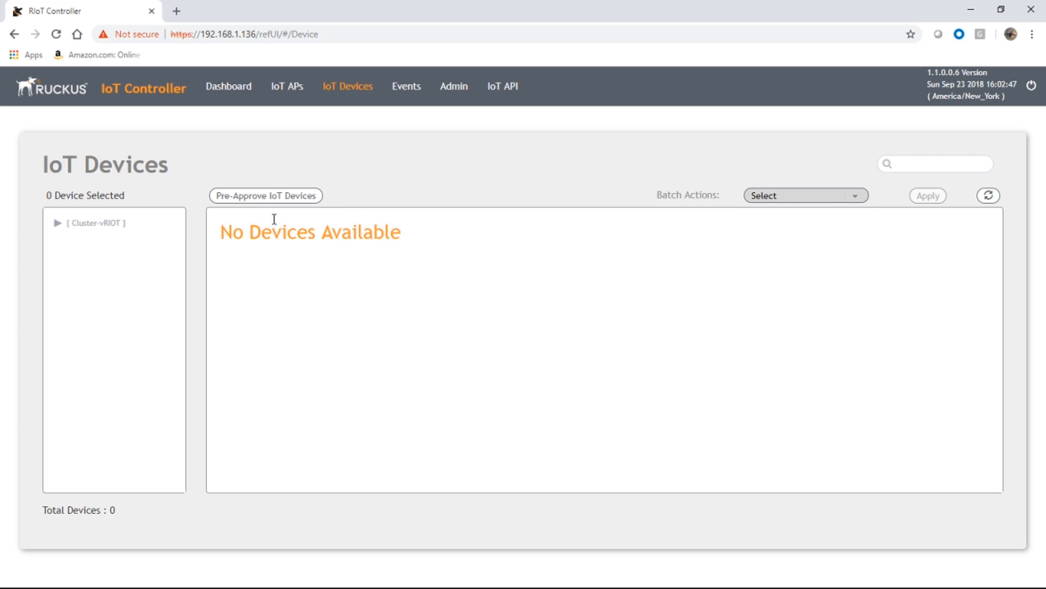
mouse_move(588, 321)
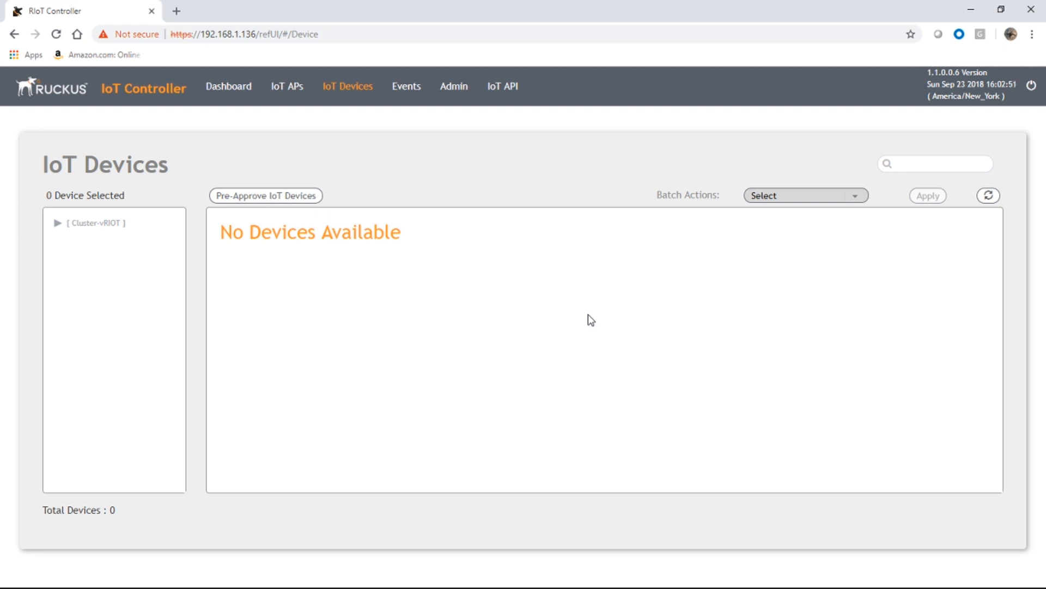
mouse_move(421, 156)
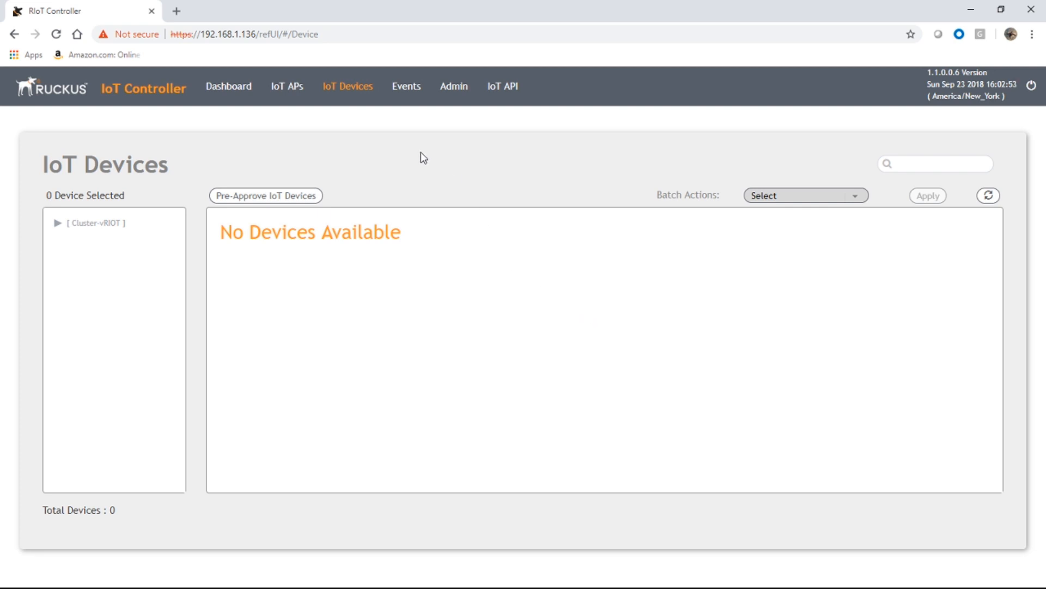
mouse_move(452, 138)
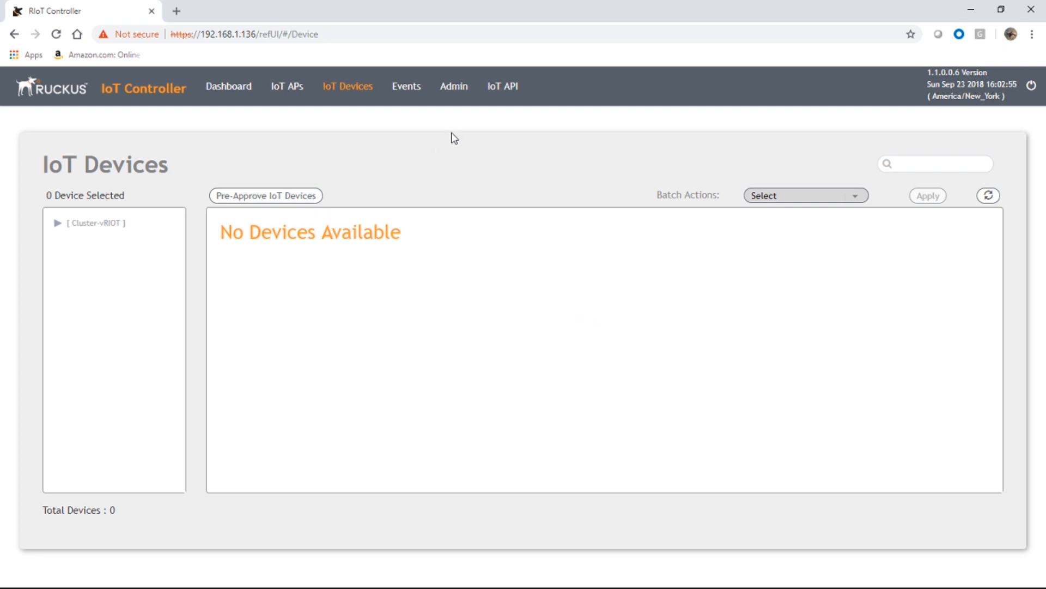
Under Admin > Plugins, activate Kontakt.io so it joins Tile and Trackr as active.
left_click(453, 86)
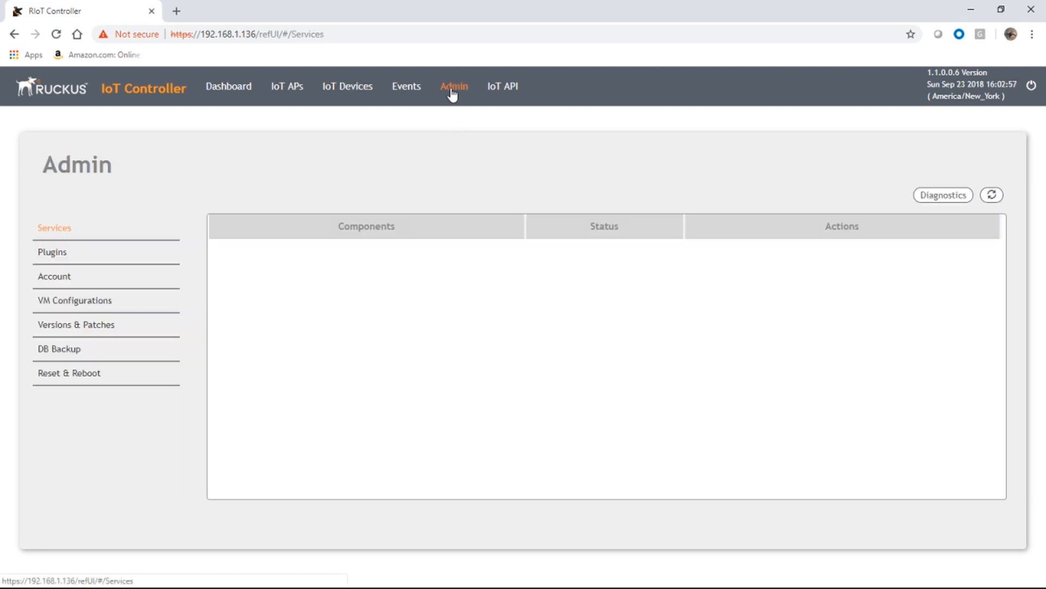
left_click(49, 253)
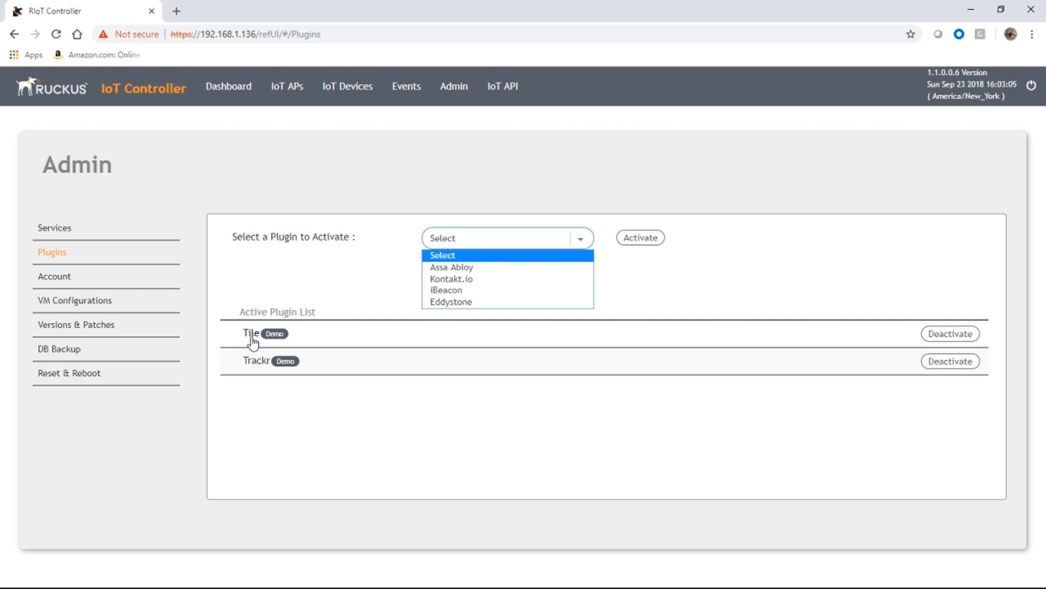
mouse_move(229, 405)
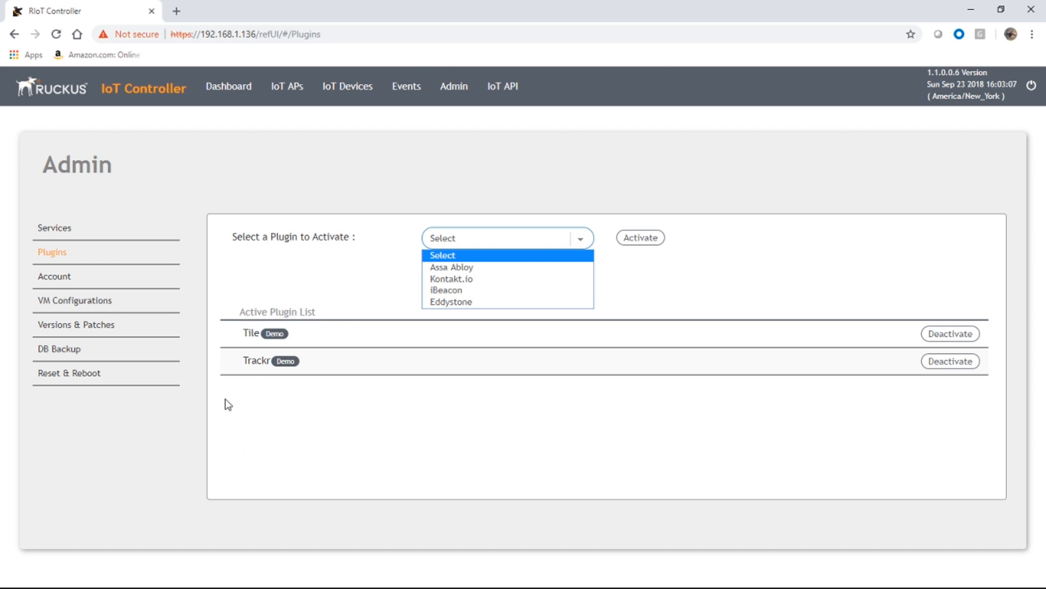
left_click(451, 279)
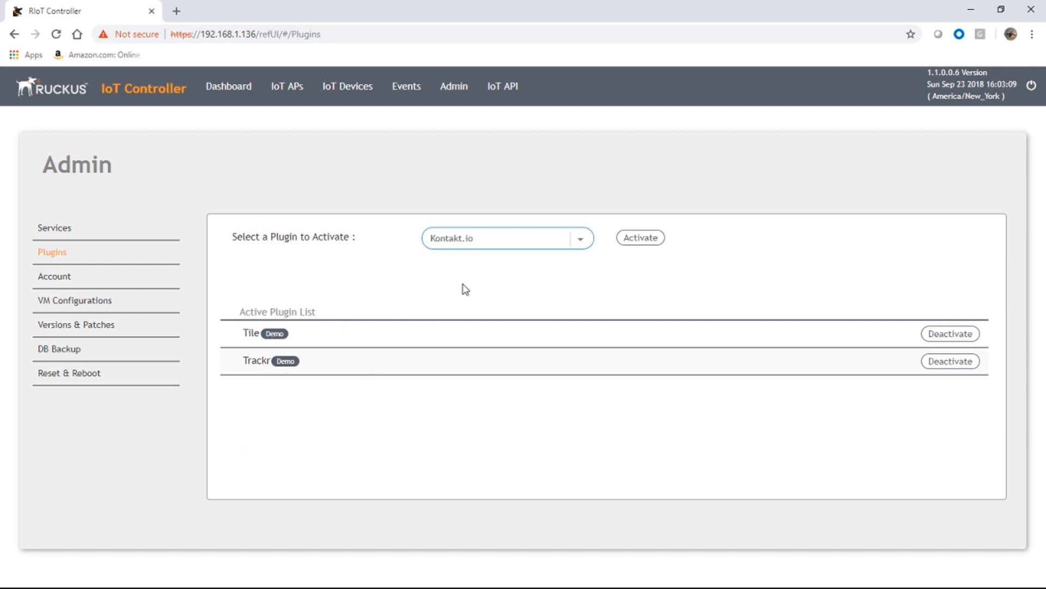
left_click(641, 238)
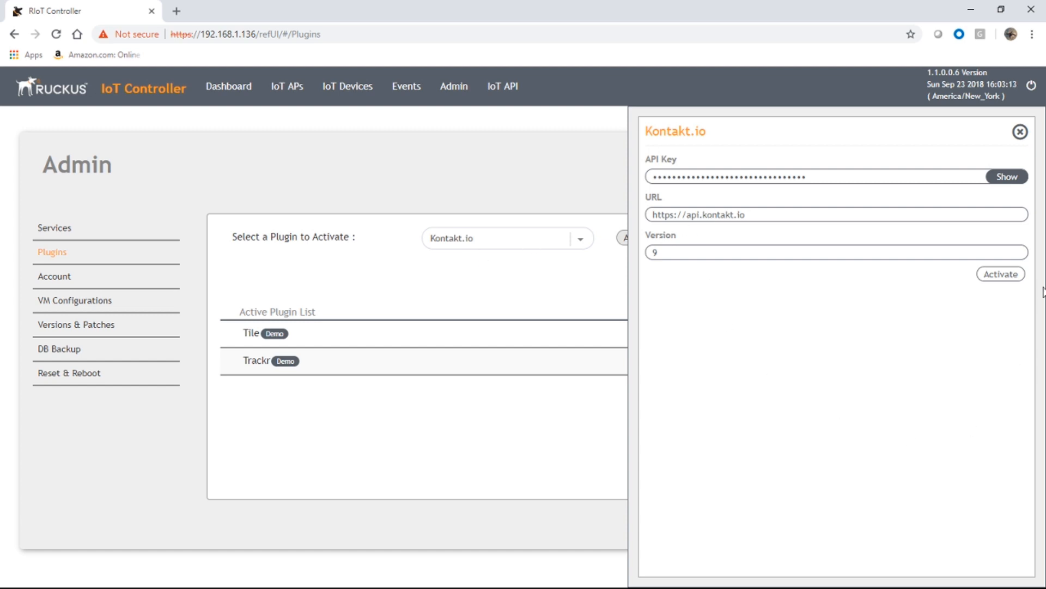
mouse_move(1001, 273)
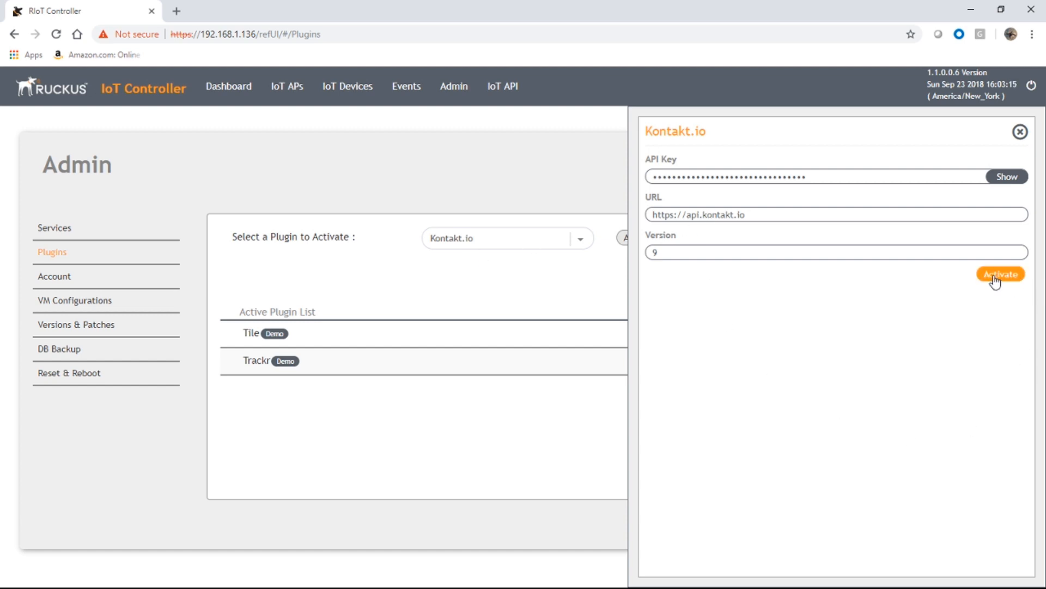
left_click(1001, 273)
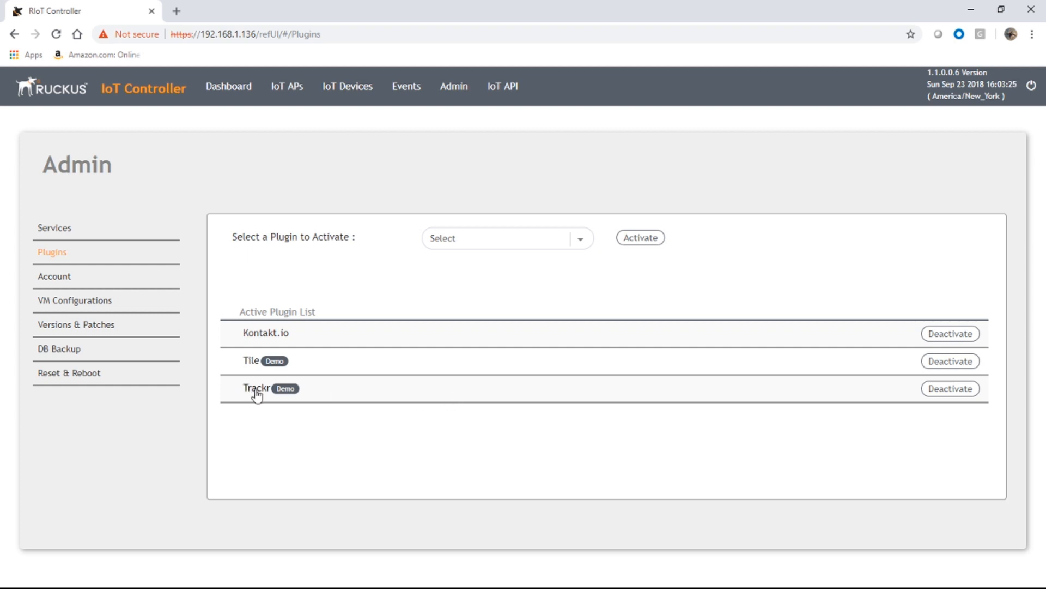
mouse_move(254, 375)
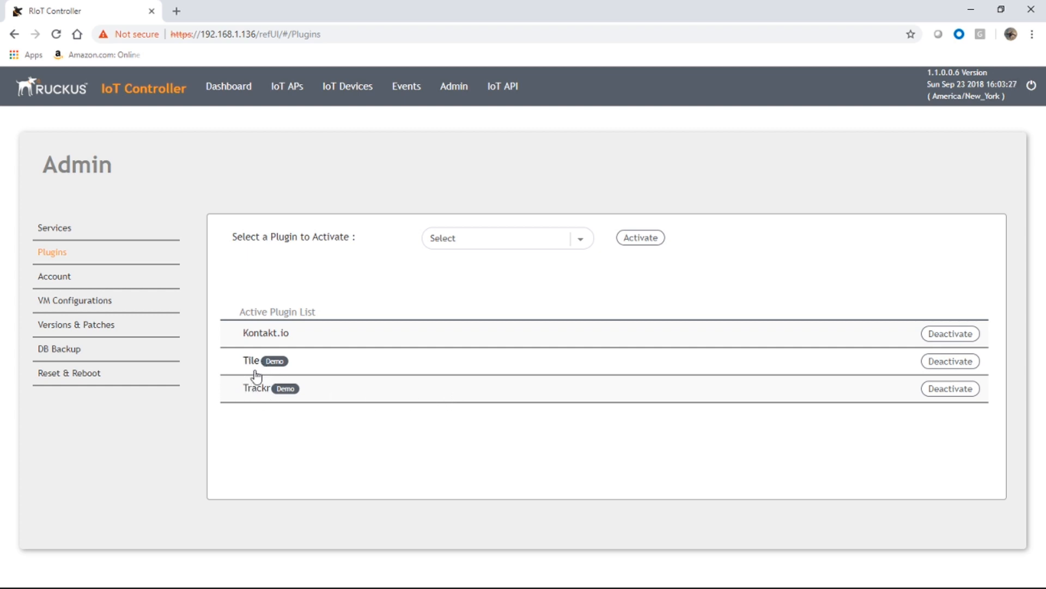
mouse_move(297, 432)
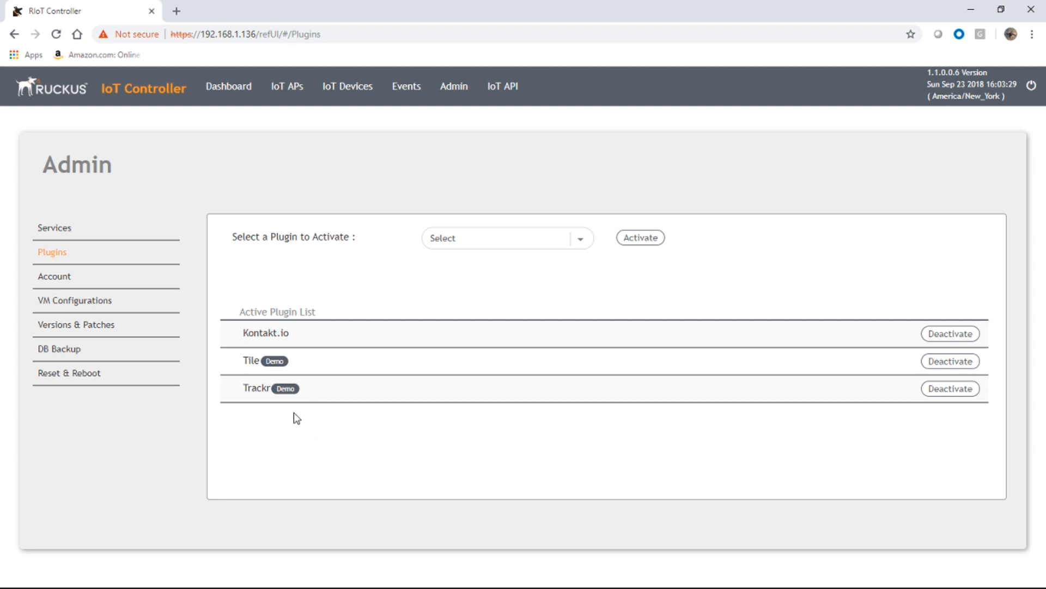
mouse_move(497, 436)
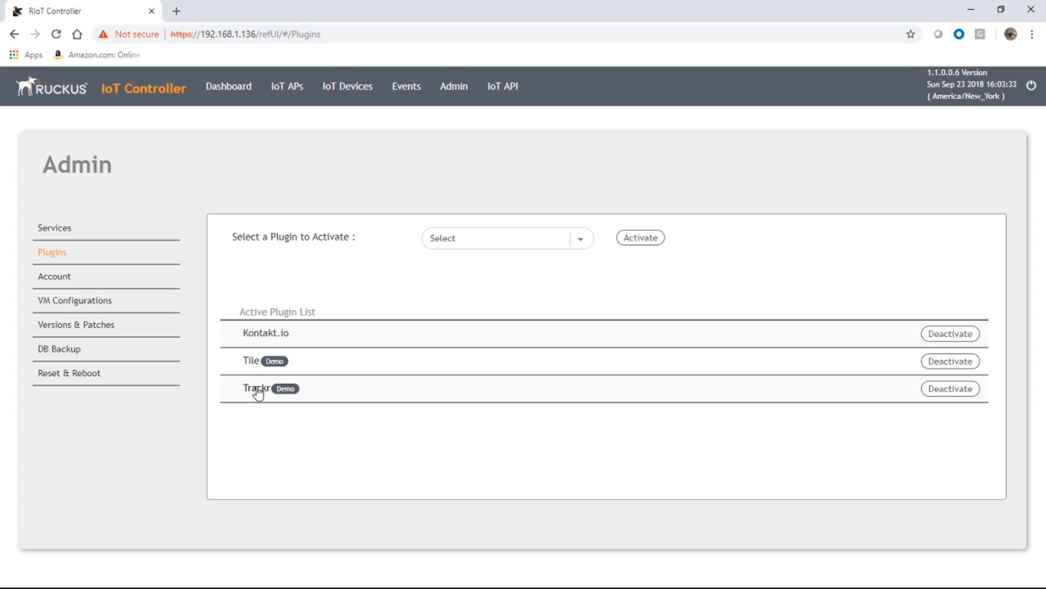
Show the Trackr plugin's logs listing TrackR location responses.
left_click(257, 388)
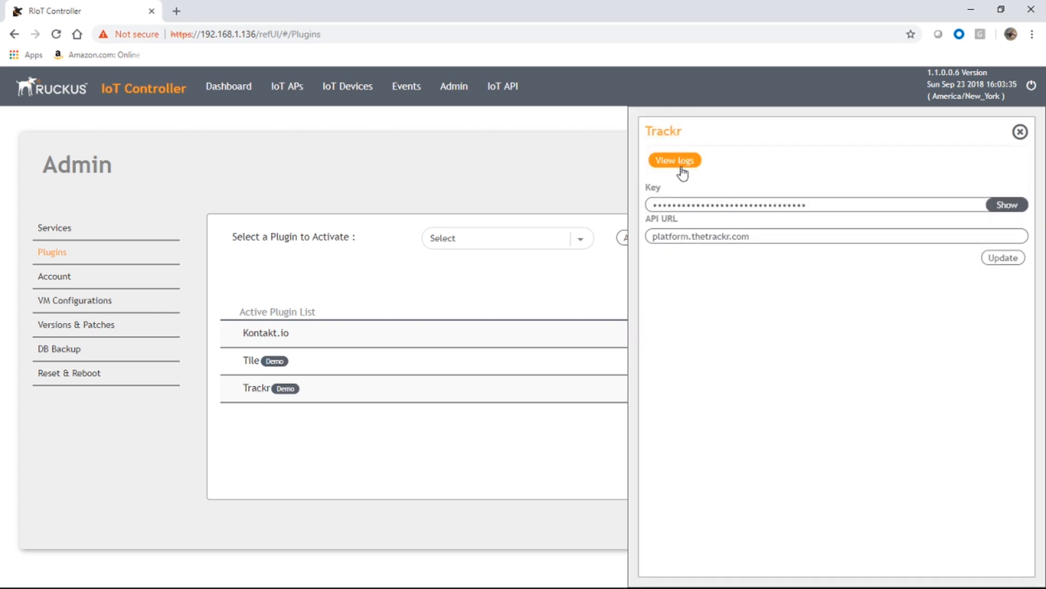
left_click(676, 159)
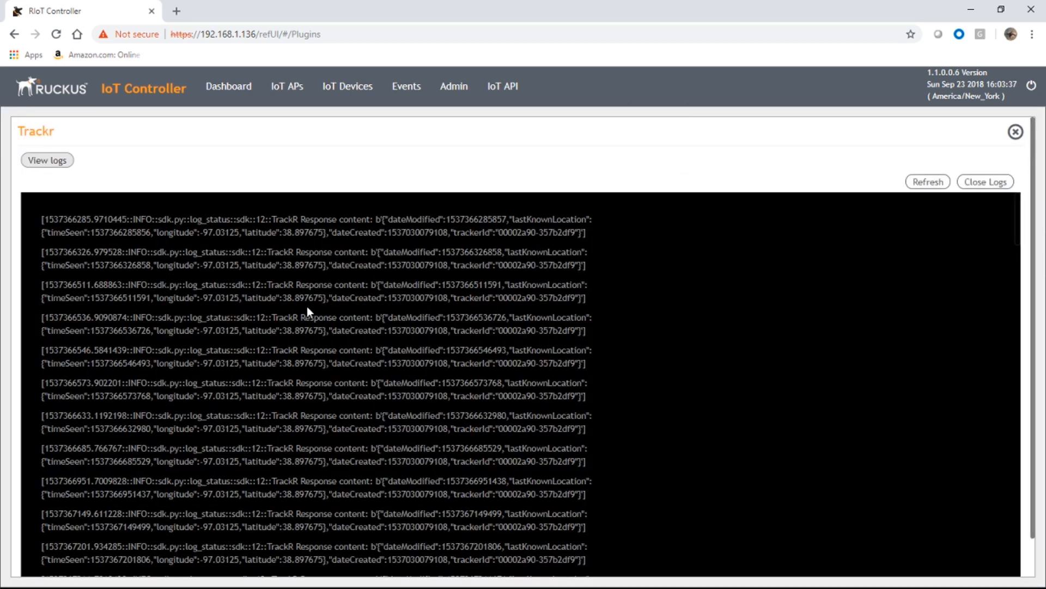
mouse_move(598, 373)
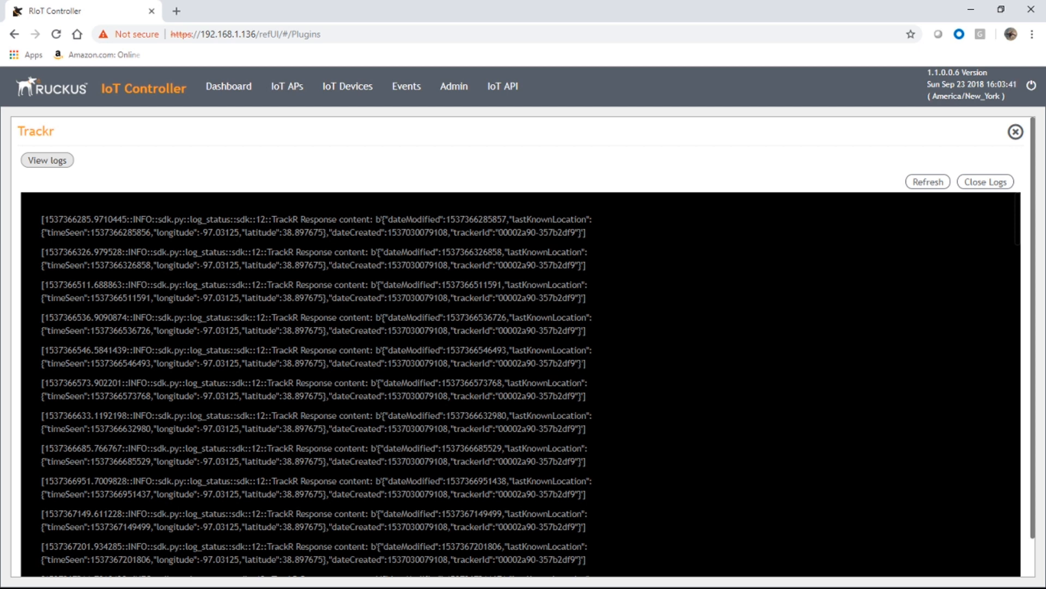
mouse_move(550, 412)
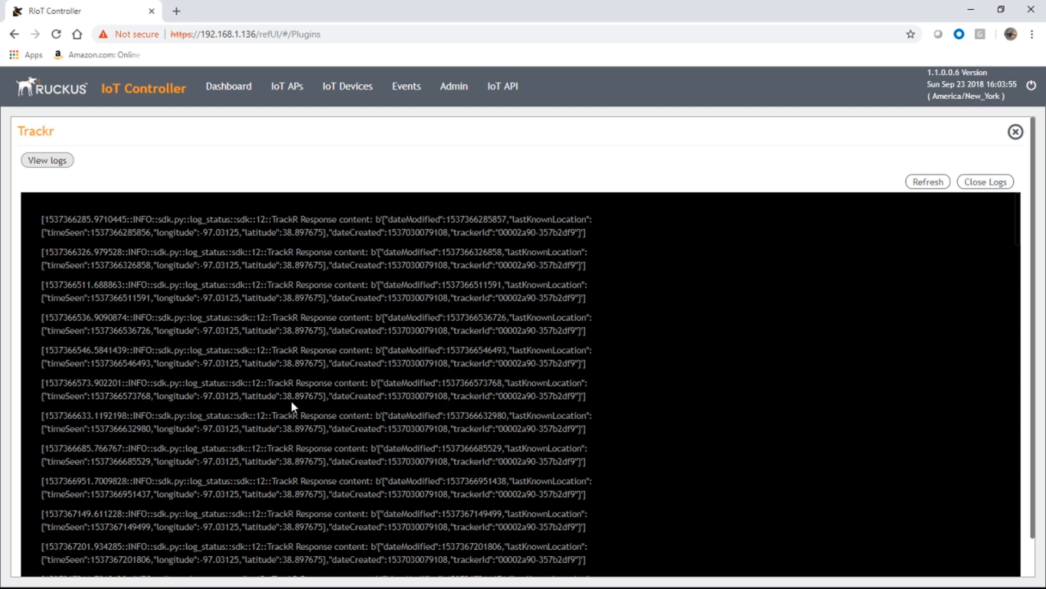
mouse_move(315, 423)
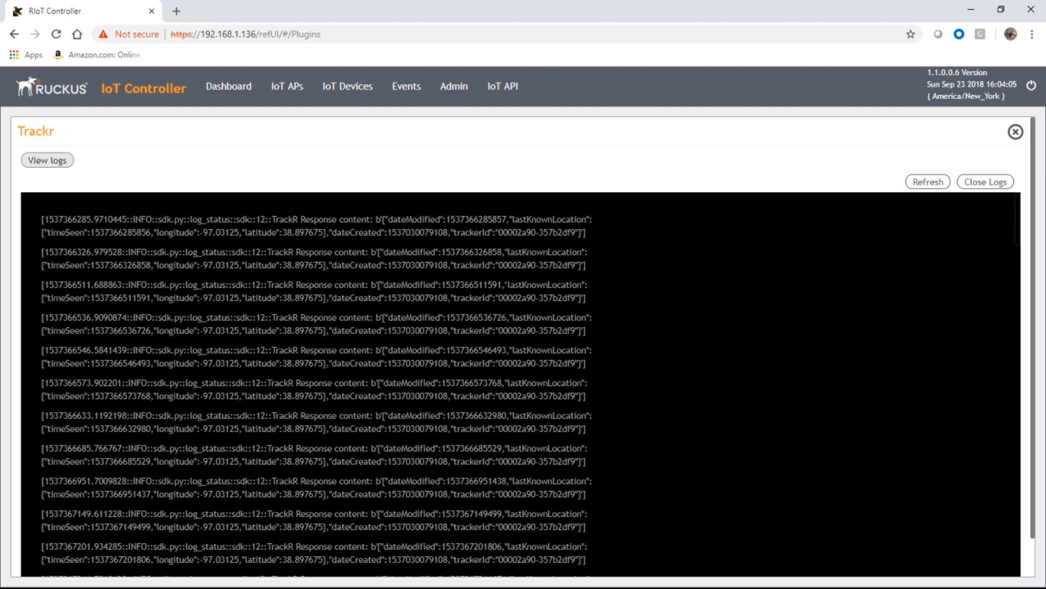
mouse_move(432, 279)
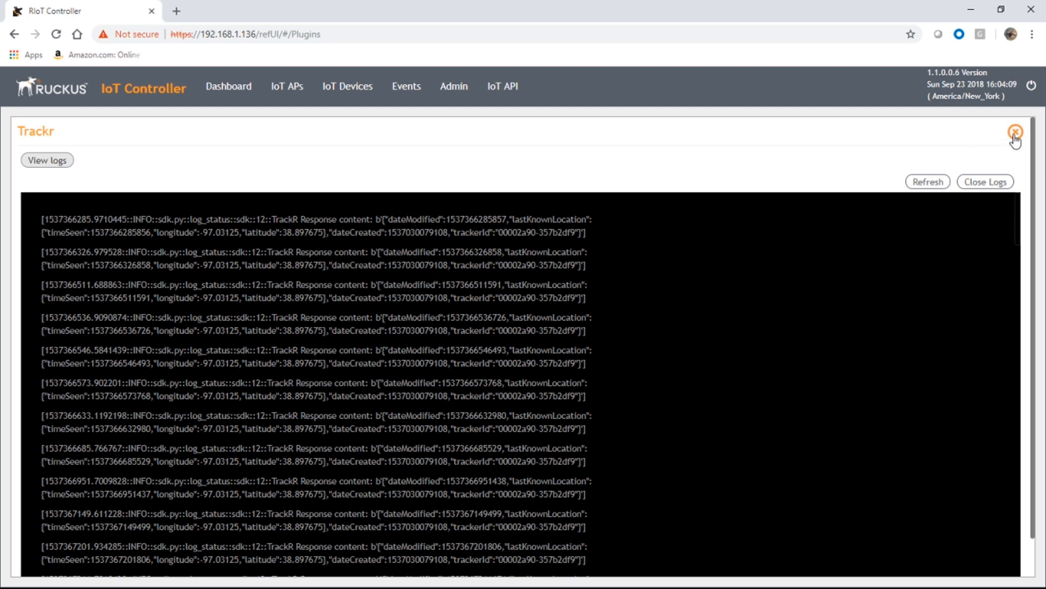
Leave the Trackr logs, view the Tile plugin's request/response logs, then return to the plugin list.
left_click(1014, 132)
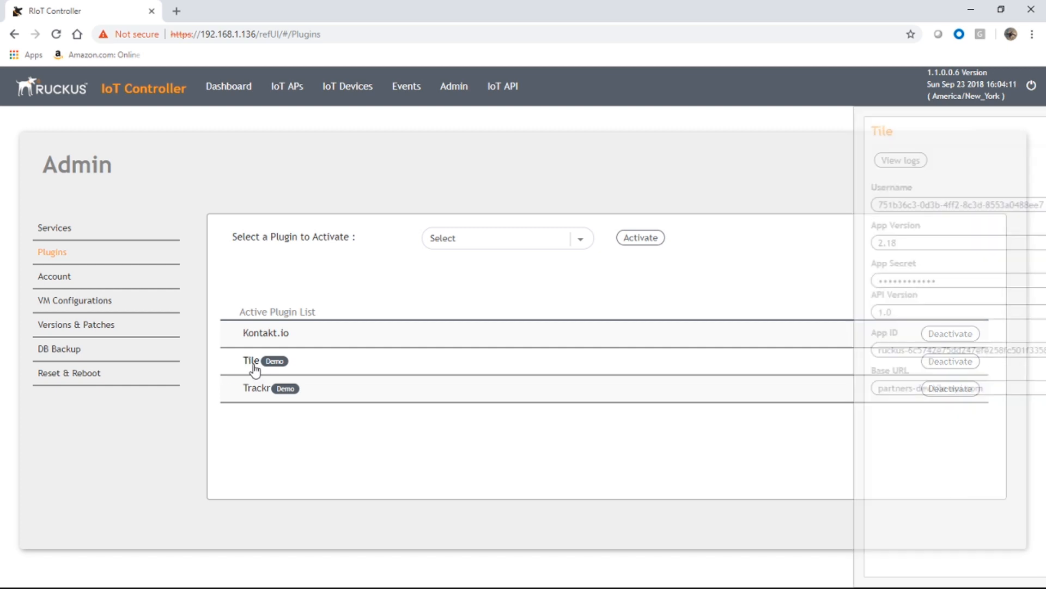
left_click(900, 159)
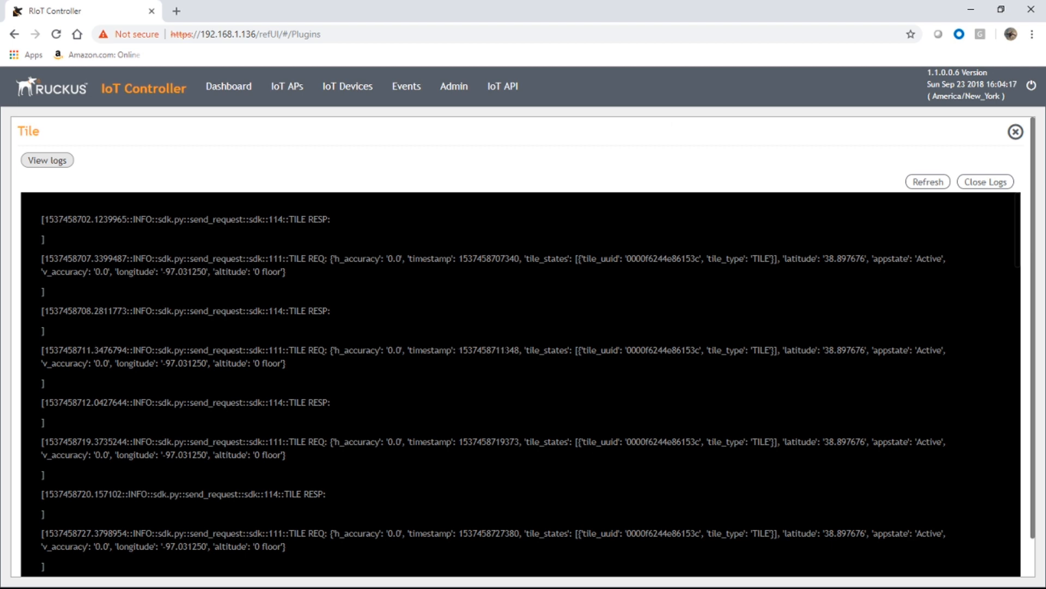
mouse_move(449, 382)
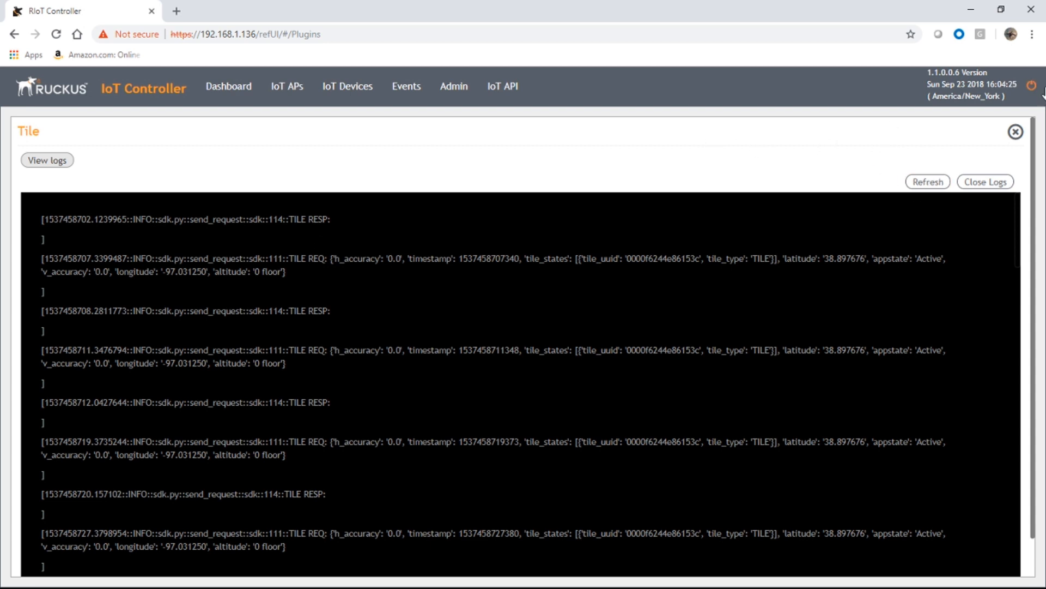
mouse_move(1016, 132)
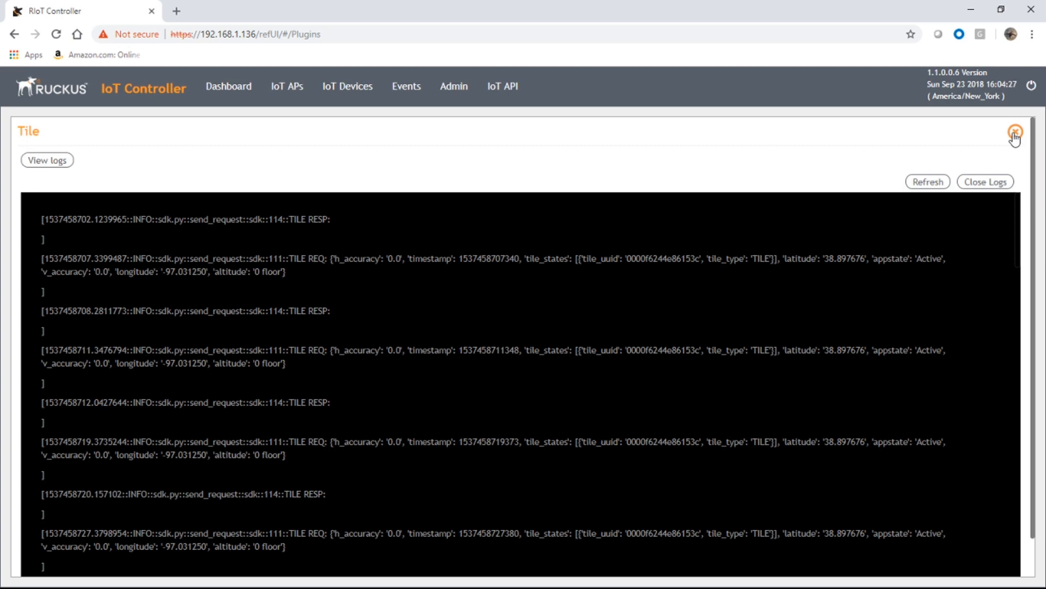
left_click(1018, 131)
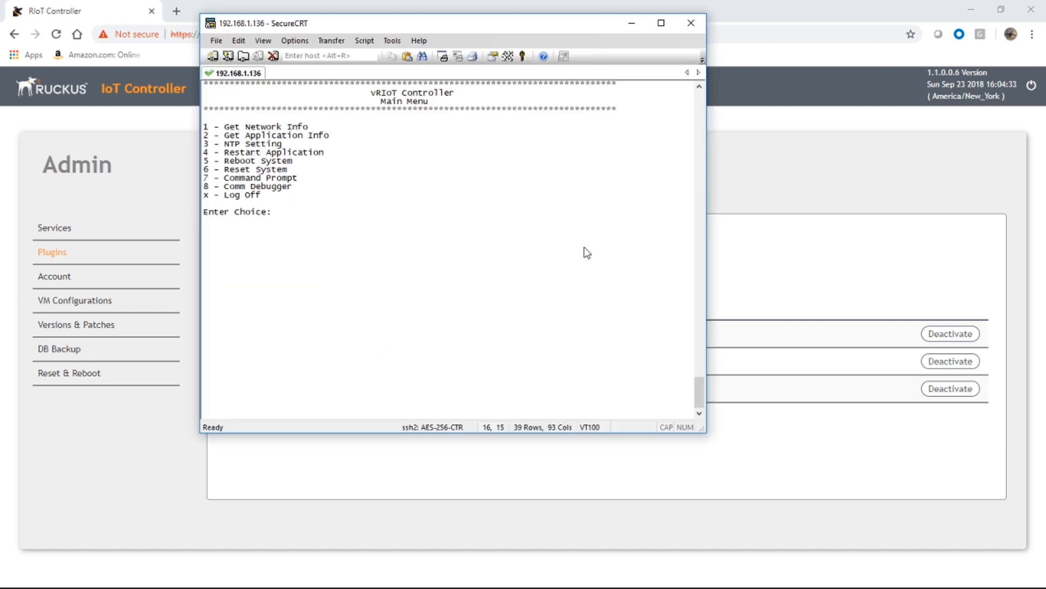
mouse_move(449, 160)
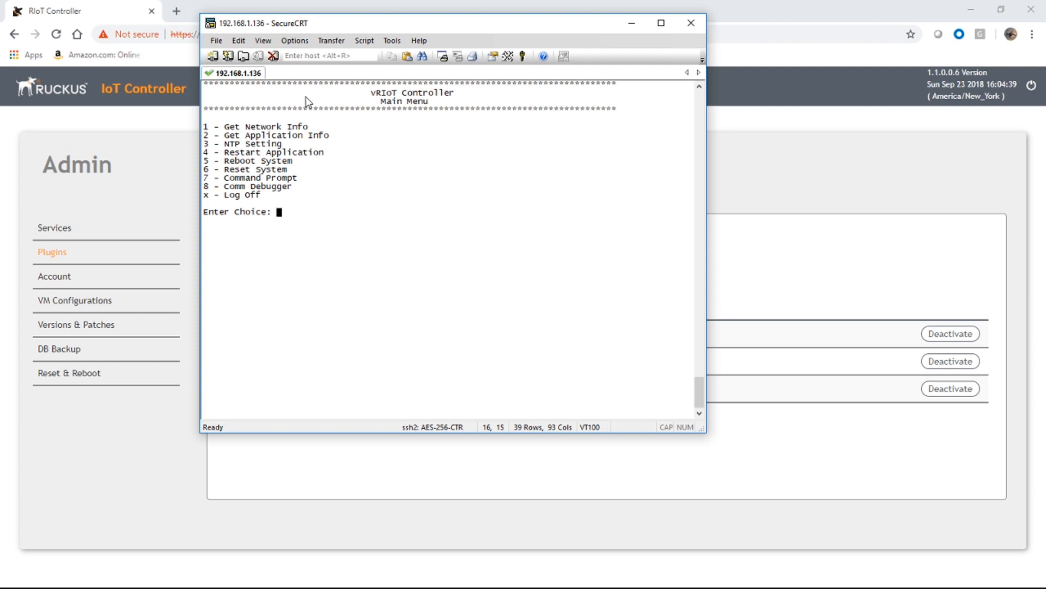
mouse_move(219, 188)
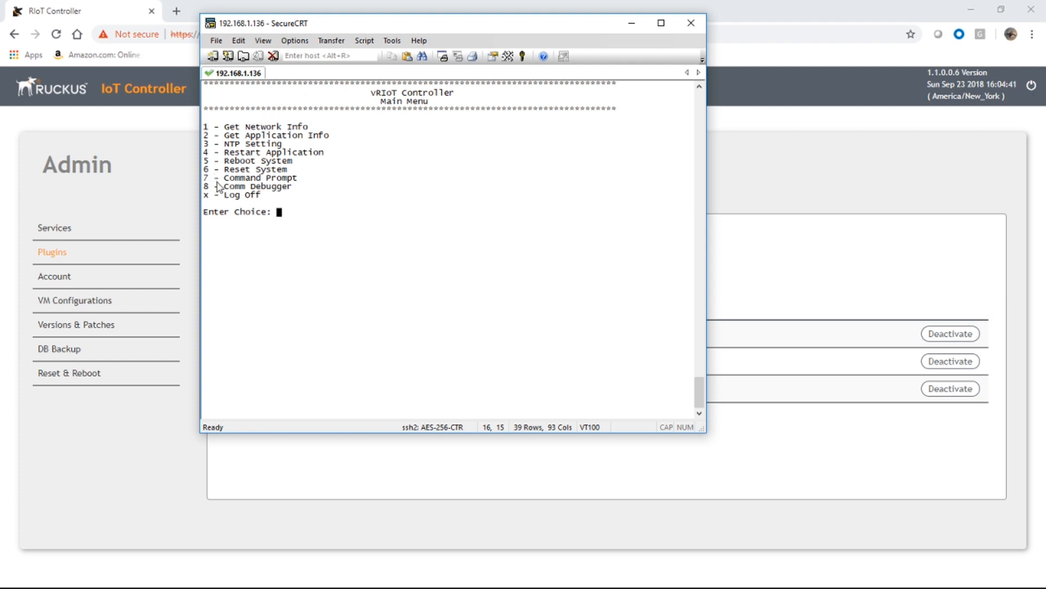
mouse_move(233, 197)
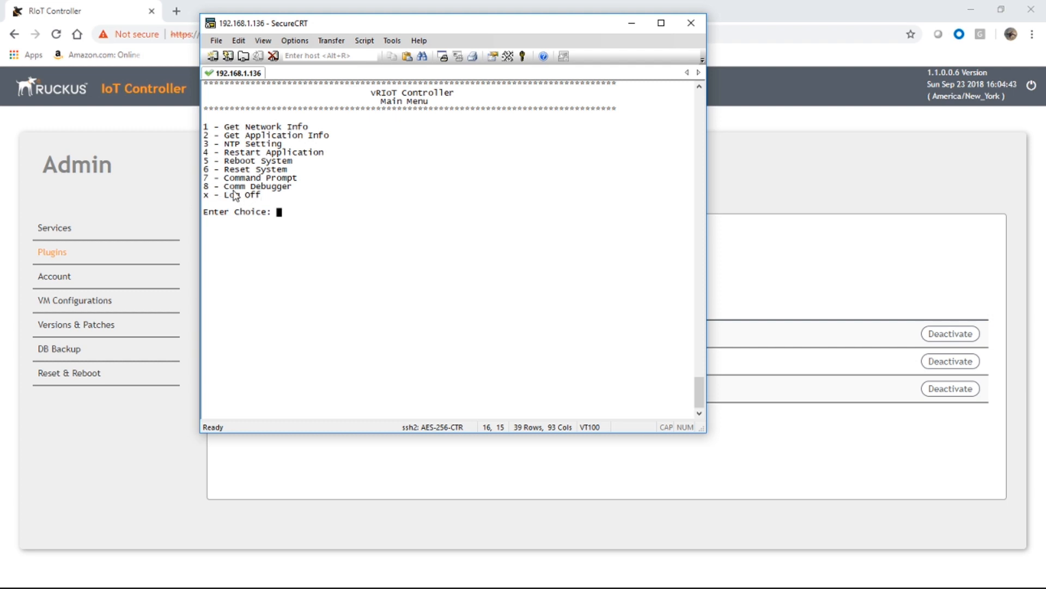
Run Comm Debugger (option 8) to watch gateway BLE data, disconnect the session and return to IoT Devices.
type("8")
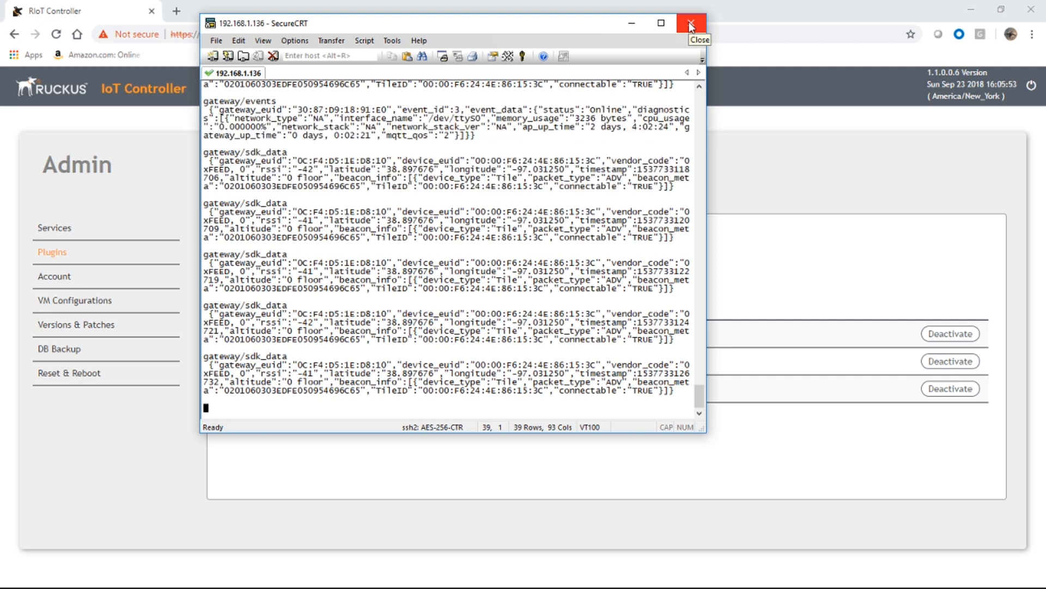
left_click(689, 23)
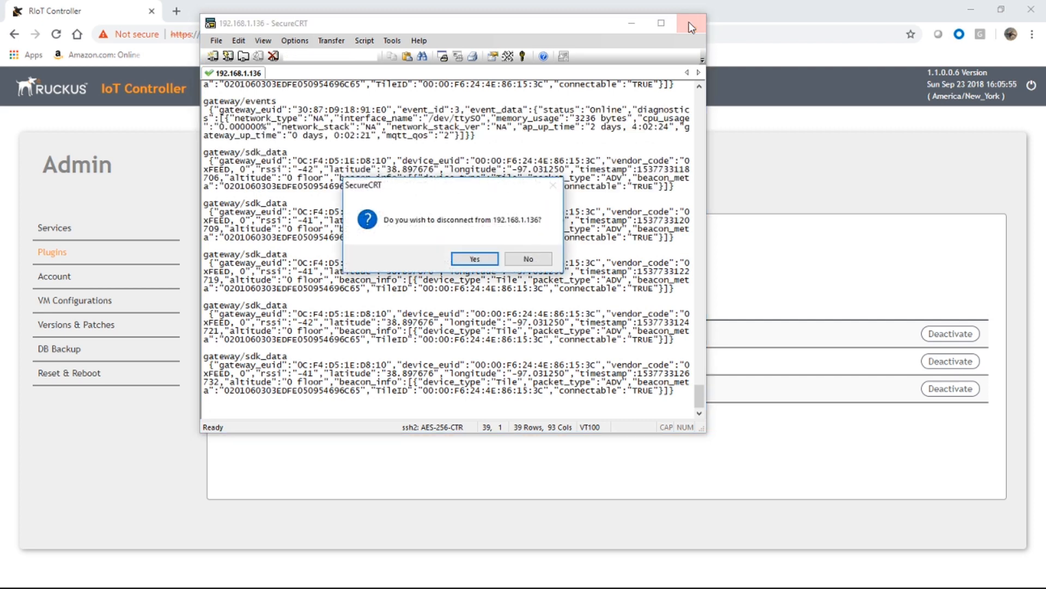
left_click(474, 258)
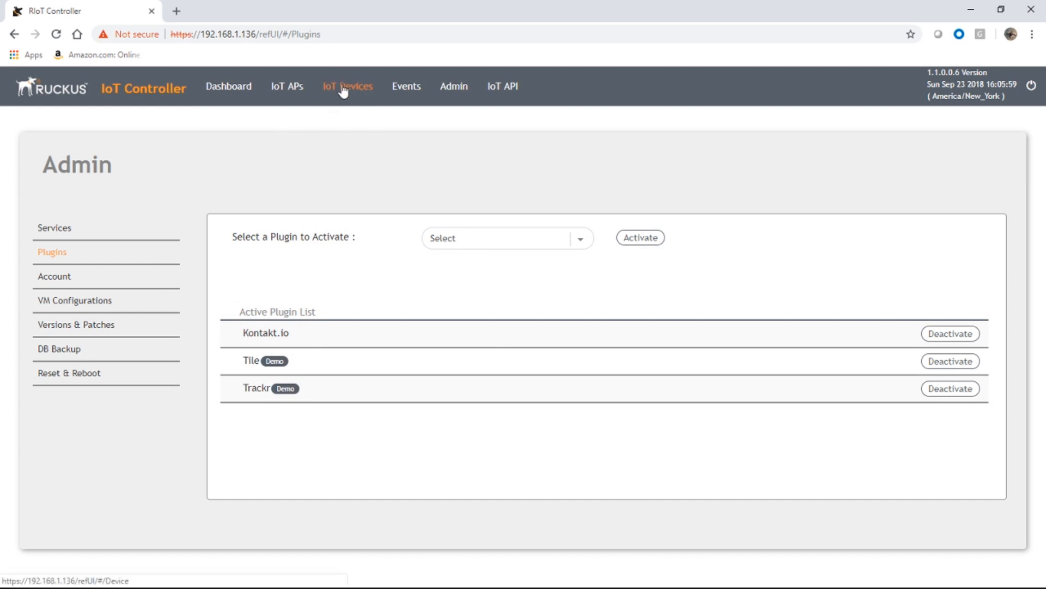
left_click(347, 86)
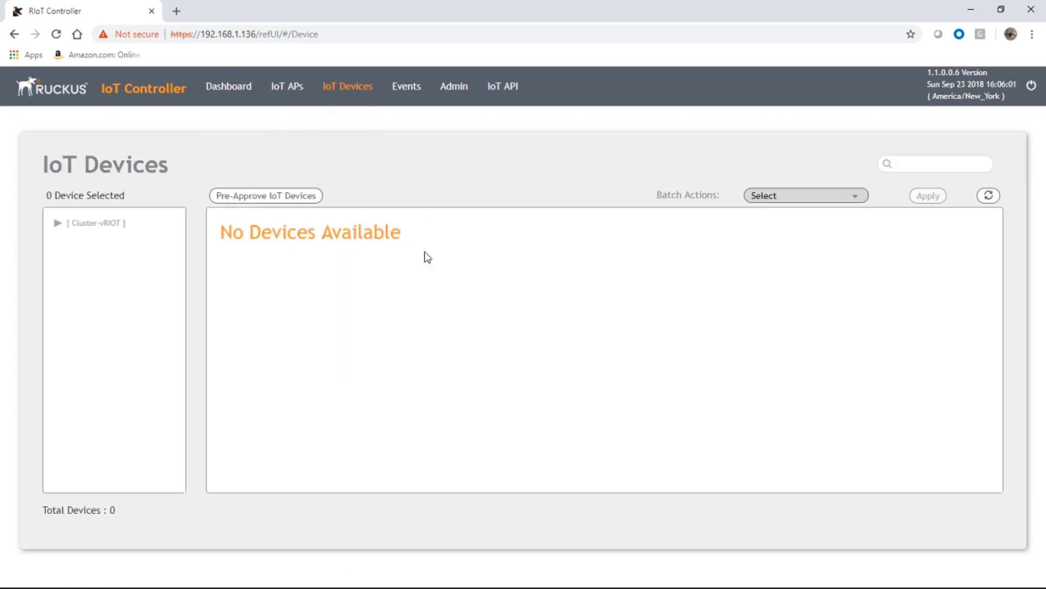